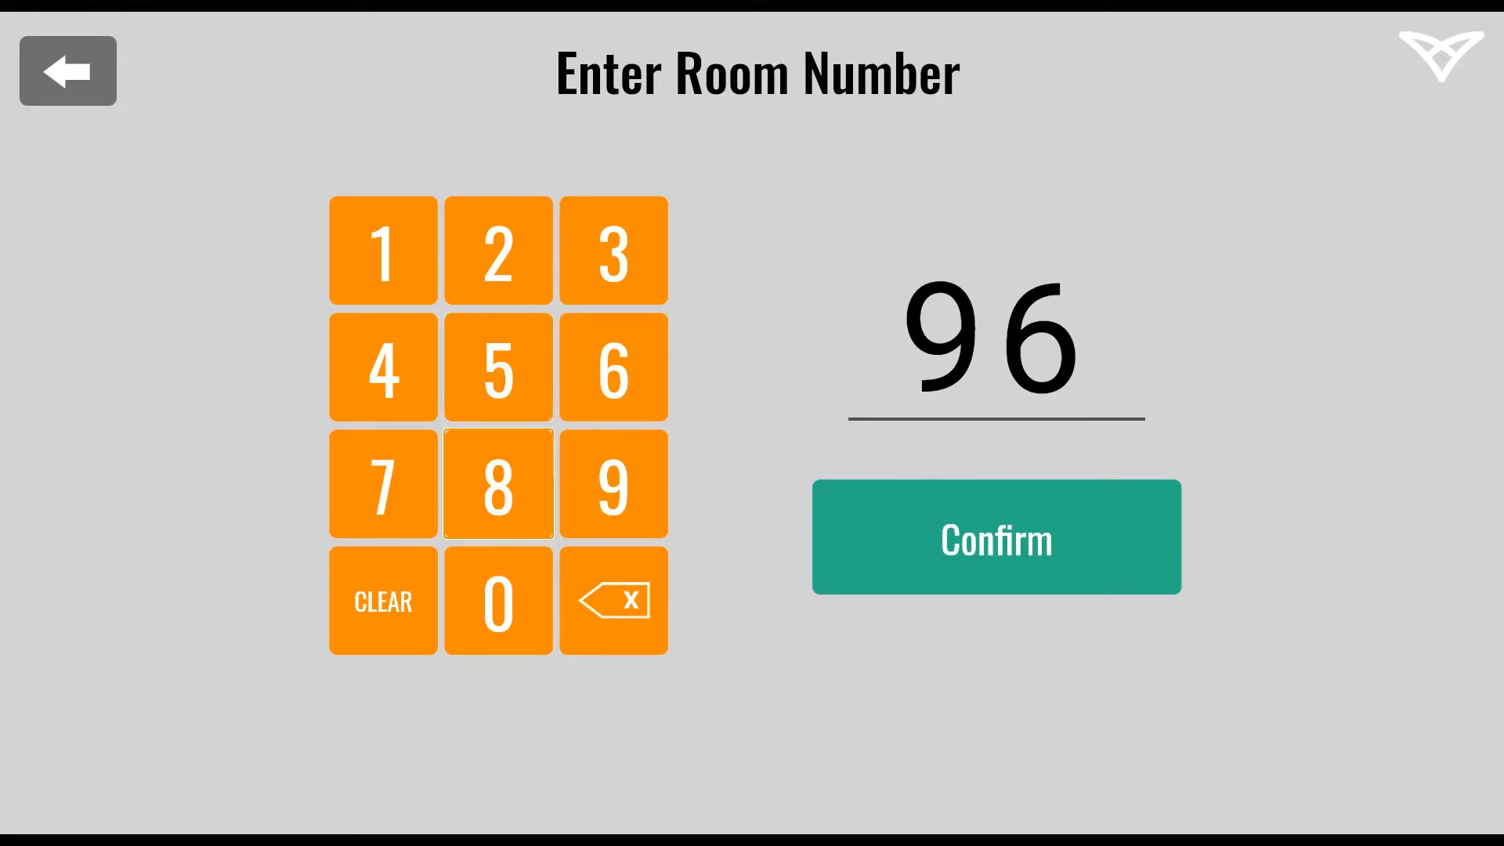
- Confirm room number 96 on the Enter Room Number keypad
click(995, 536)
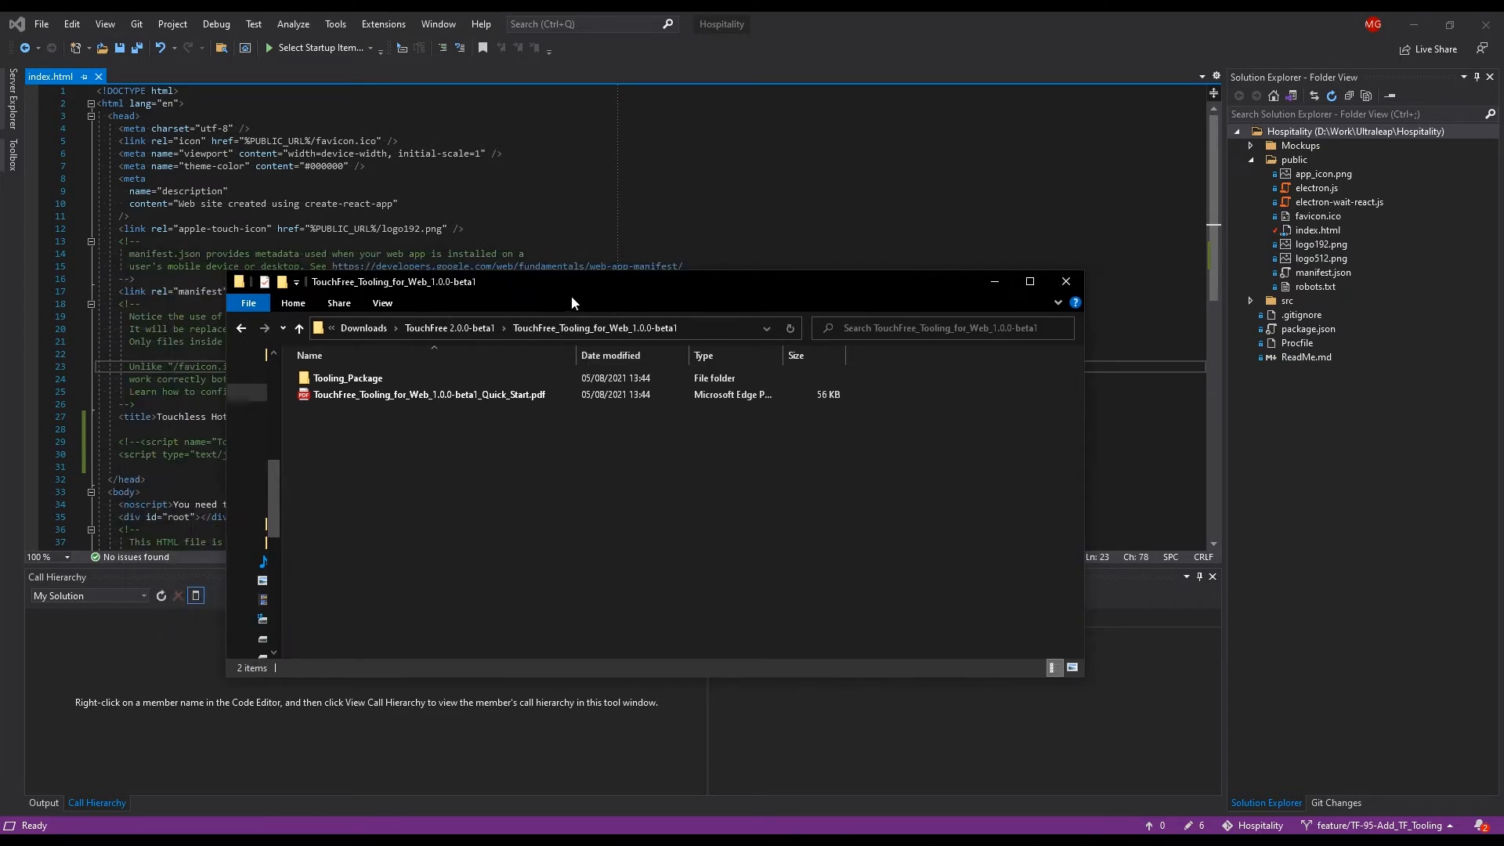
- Select dist and examples in Tooling_Package and copy them into Hospitality\public
key(alt+tab)
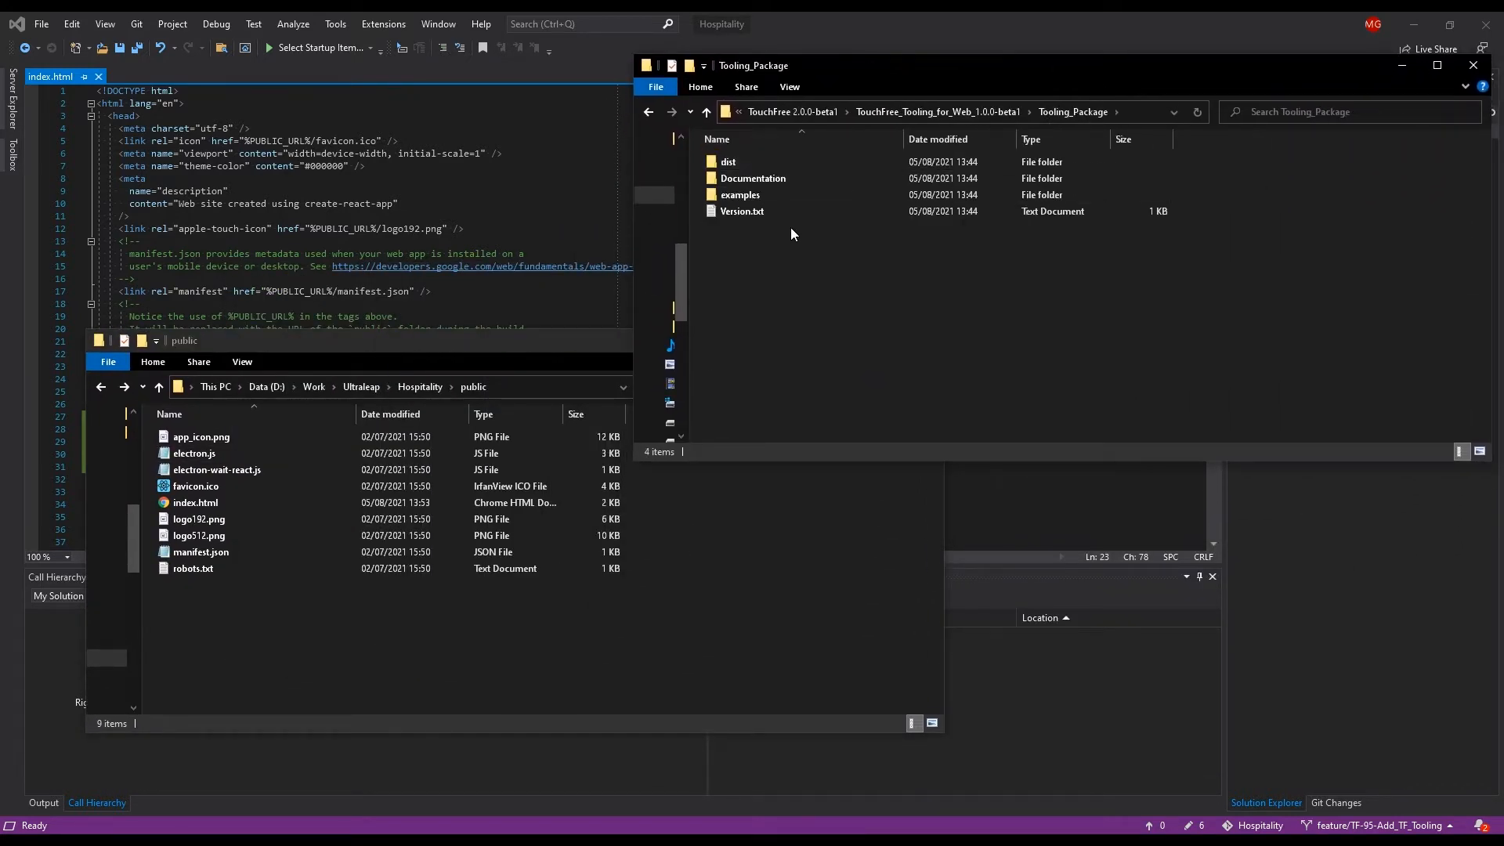
click(739, 194)
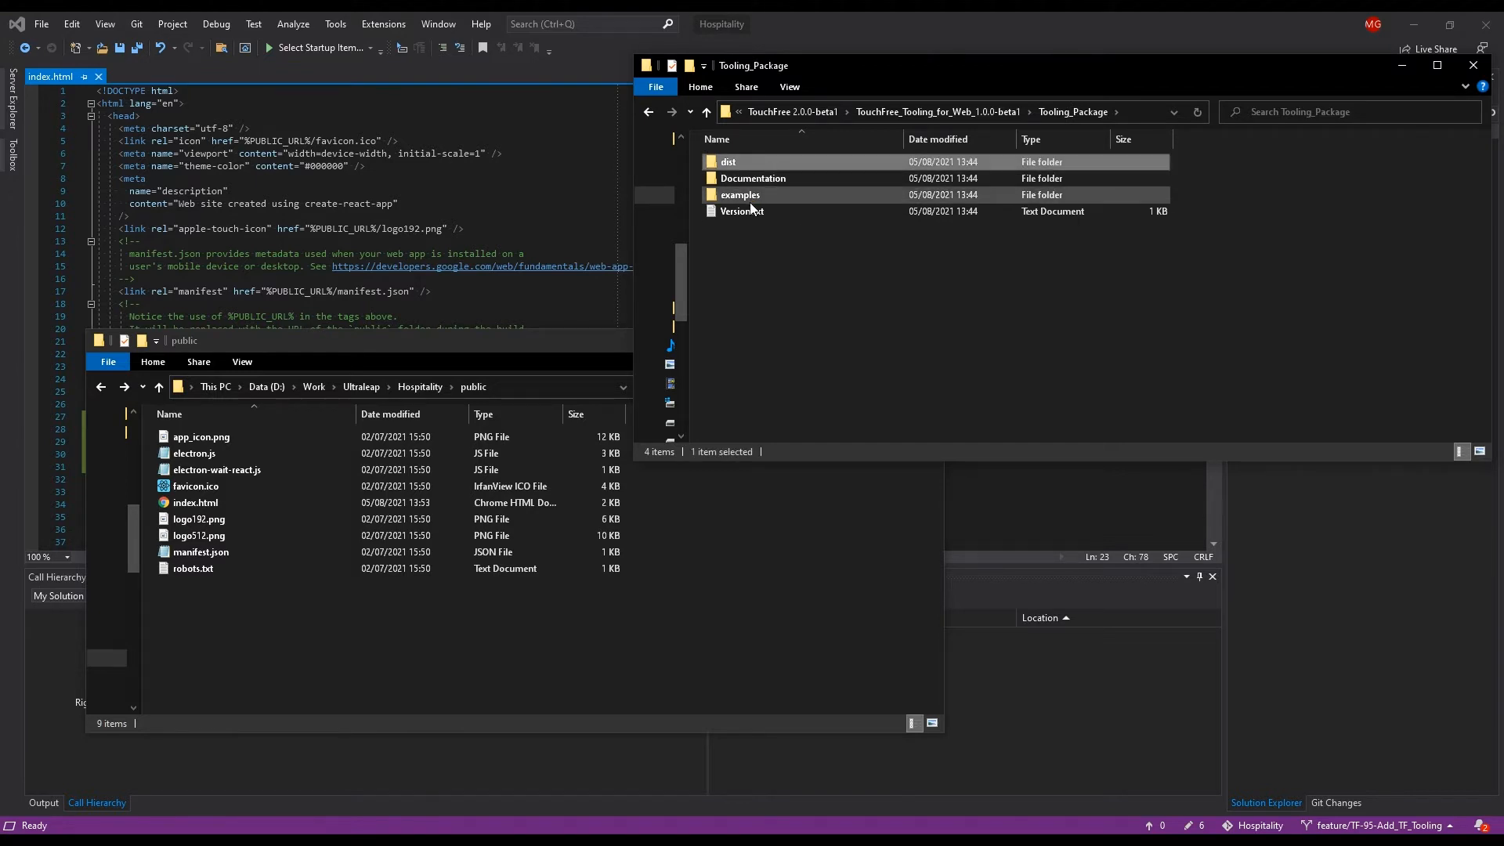
click(729, 161)
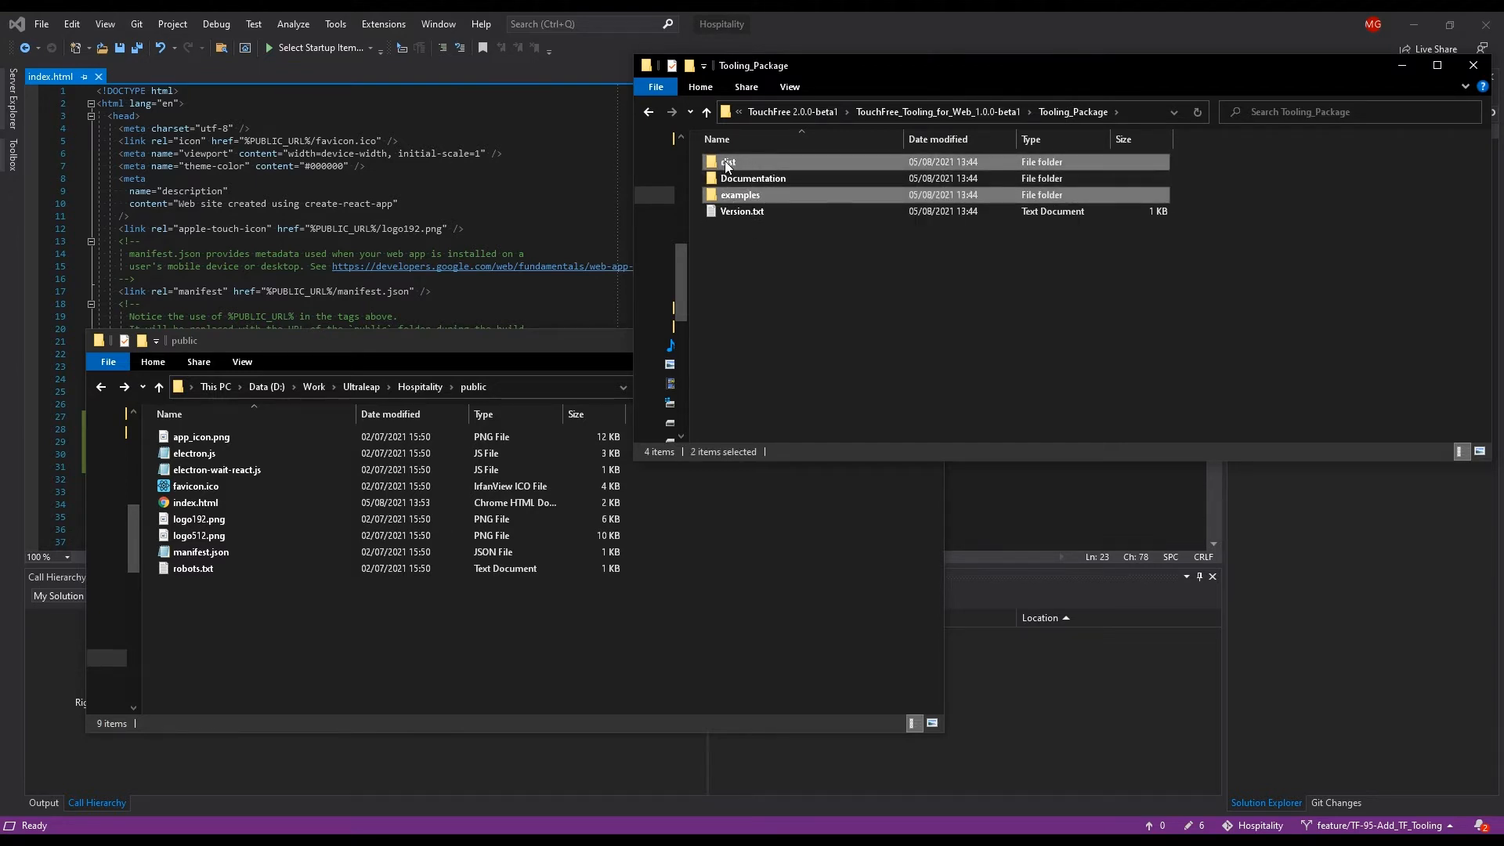
double_click(725, 161)
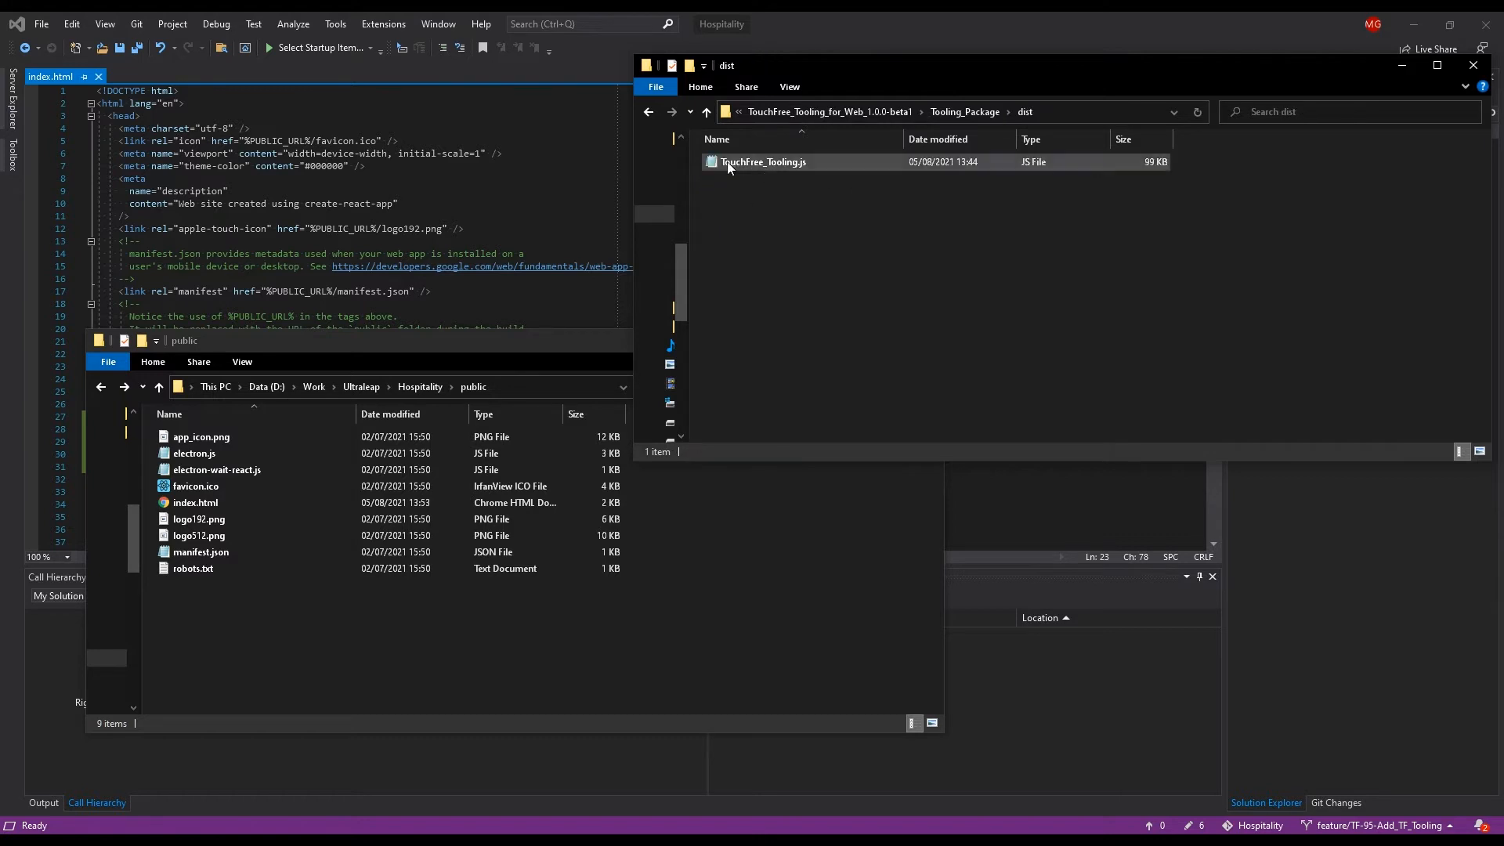
click(707, 111)
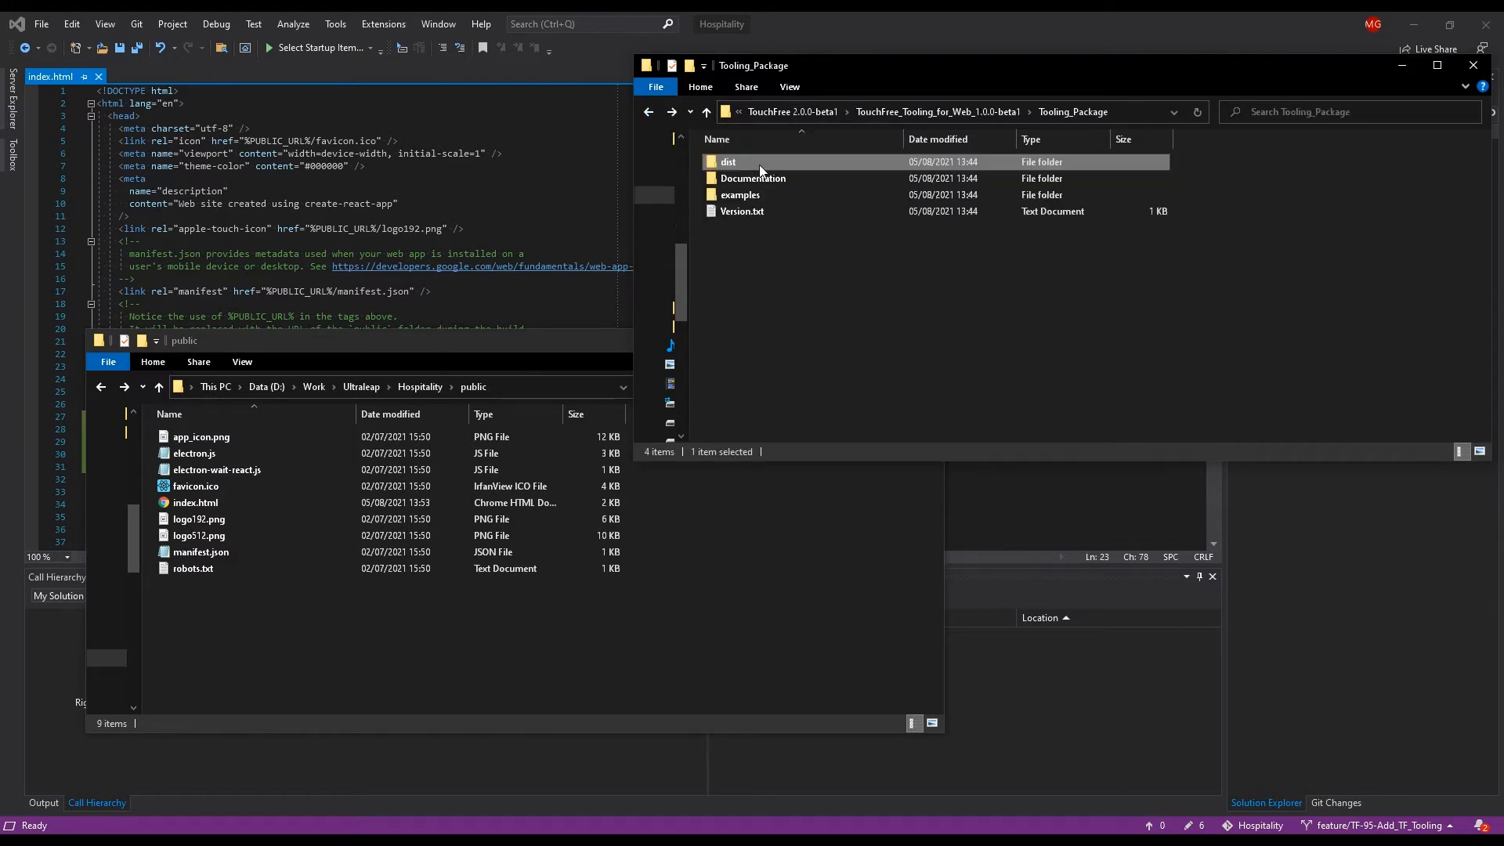
mouse_move(739, 194)
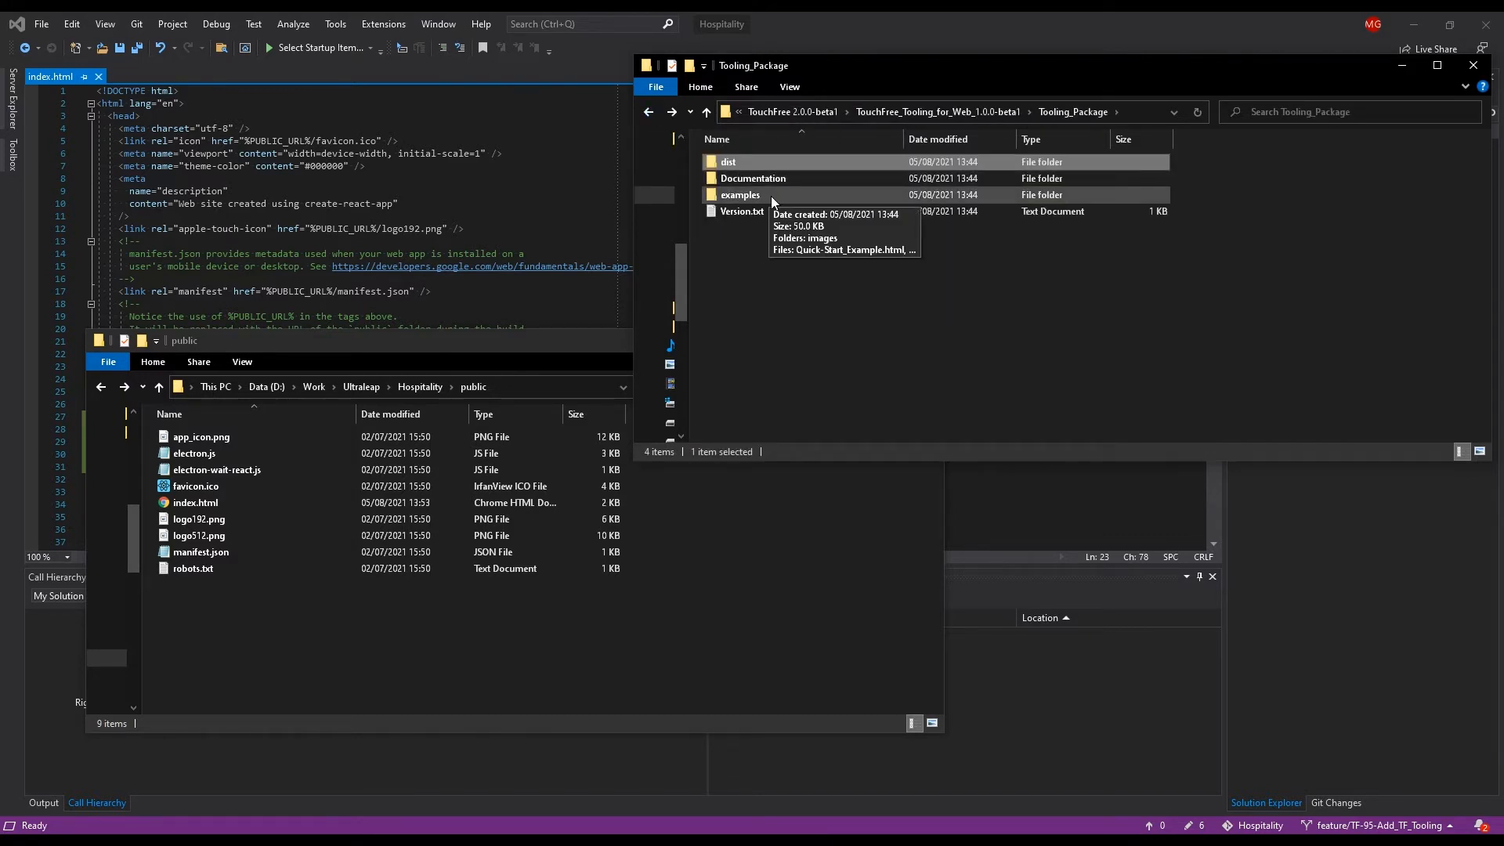
double_click(739, 194)
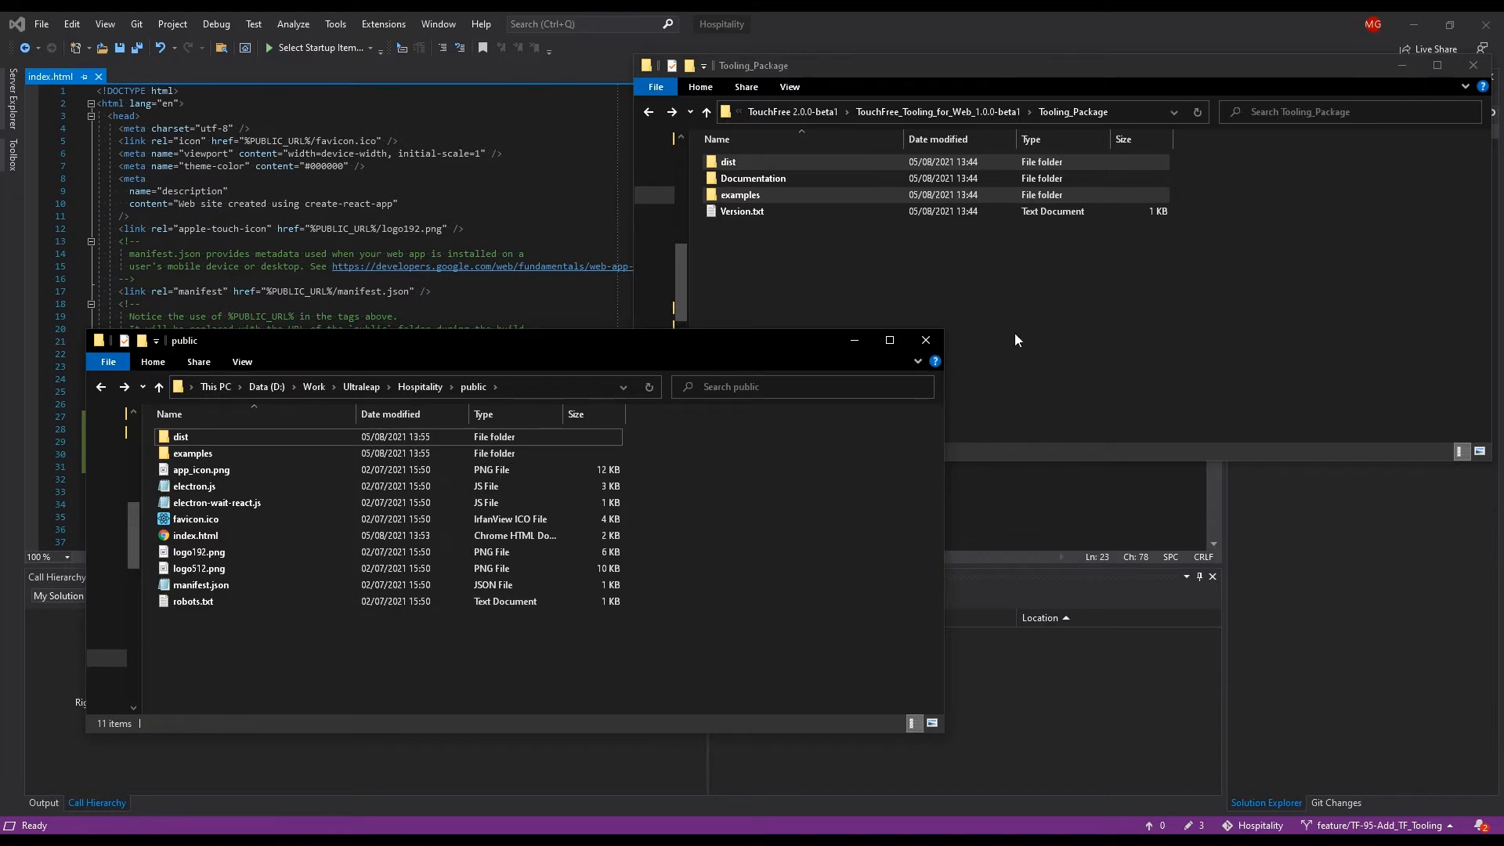
- Open TouchFree_Tooling_Quick-Start.js from public\examples in Notepad
click(191, 452)
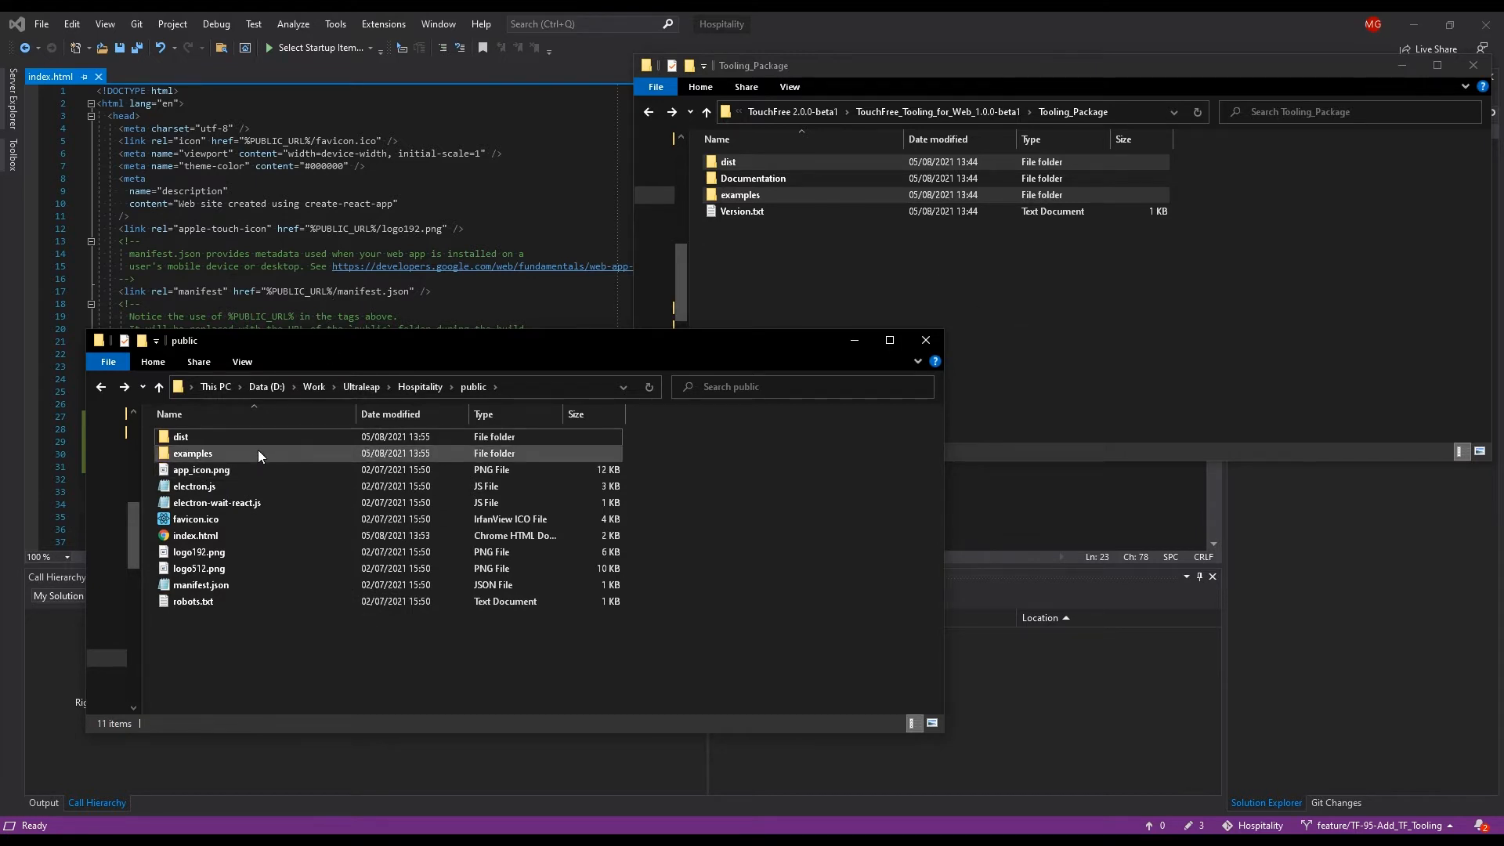
double_click(191, 453)
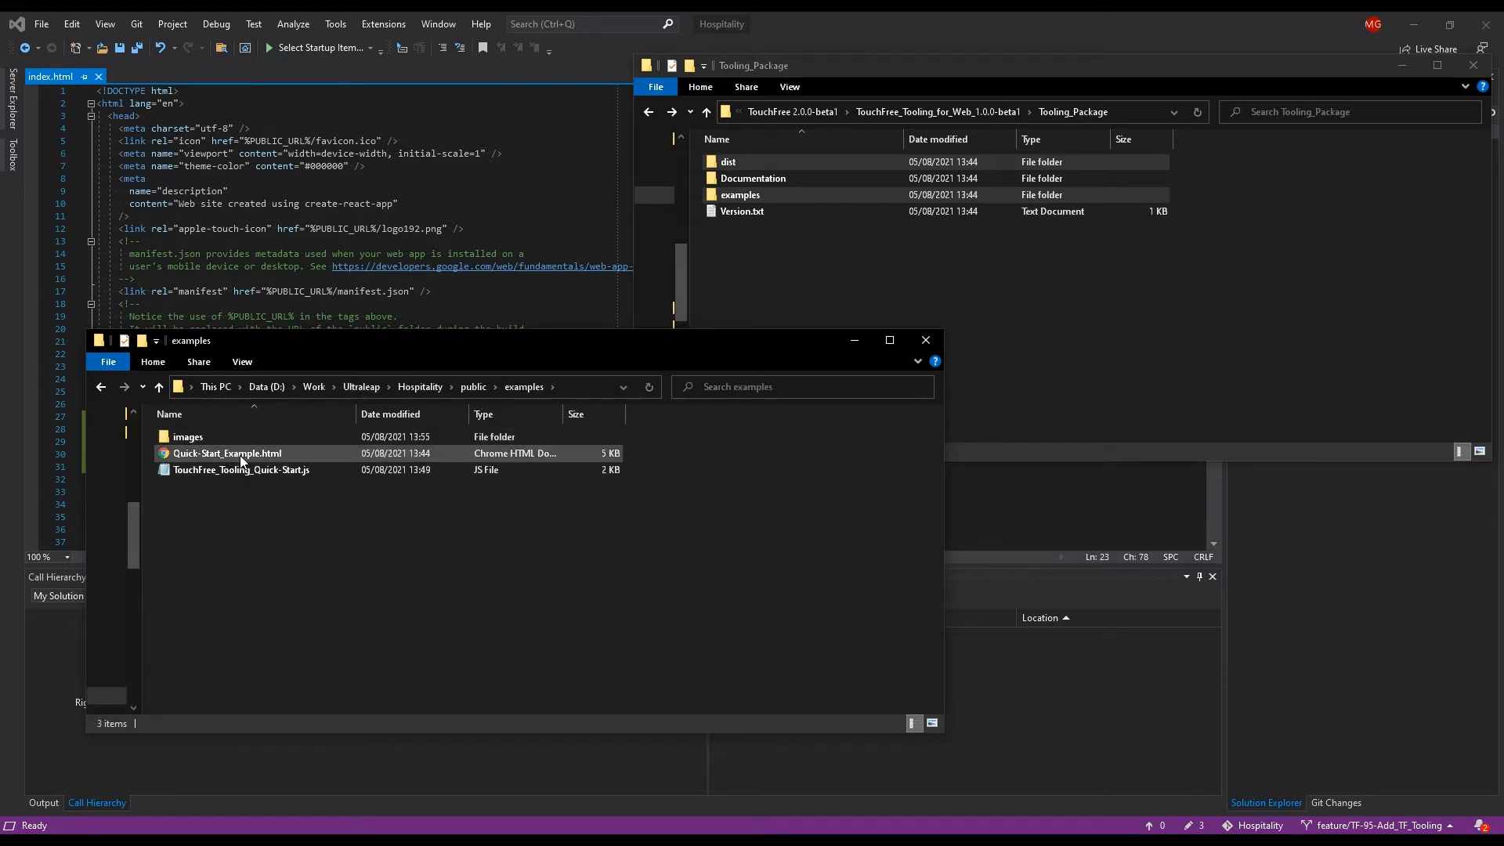
click(240, 468)
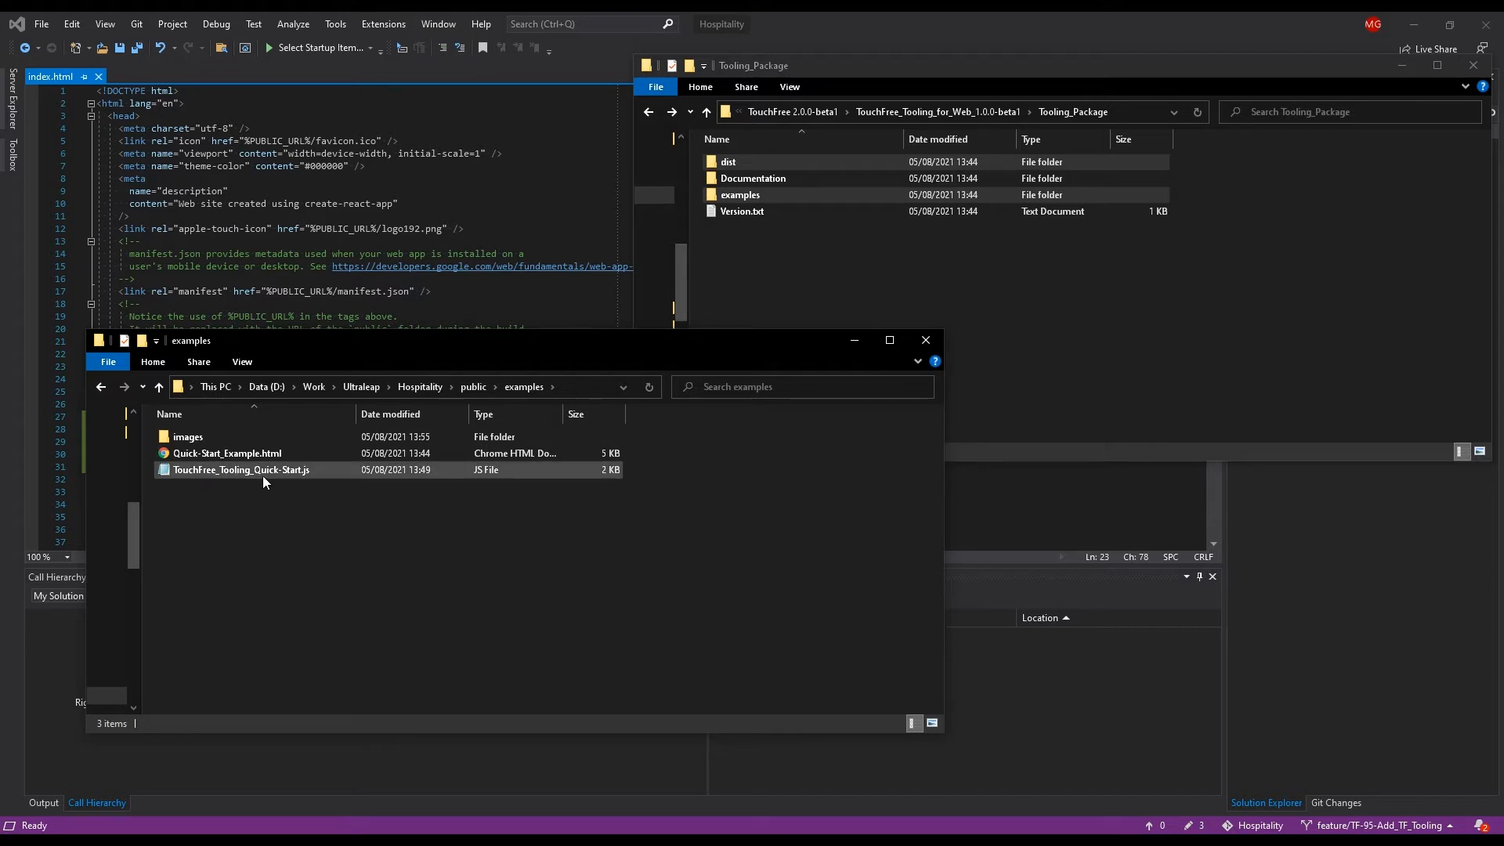
mouse_move(242, 470)
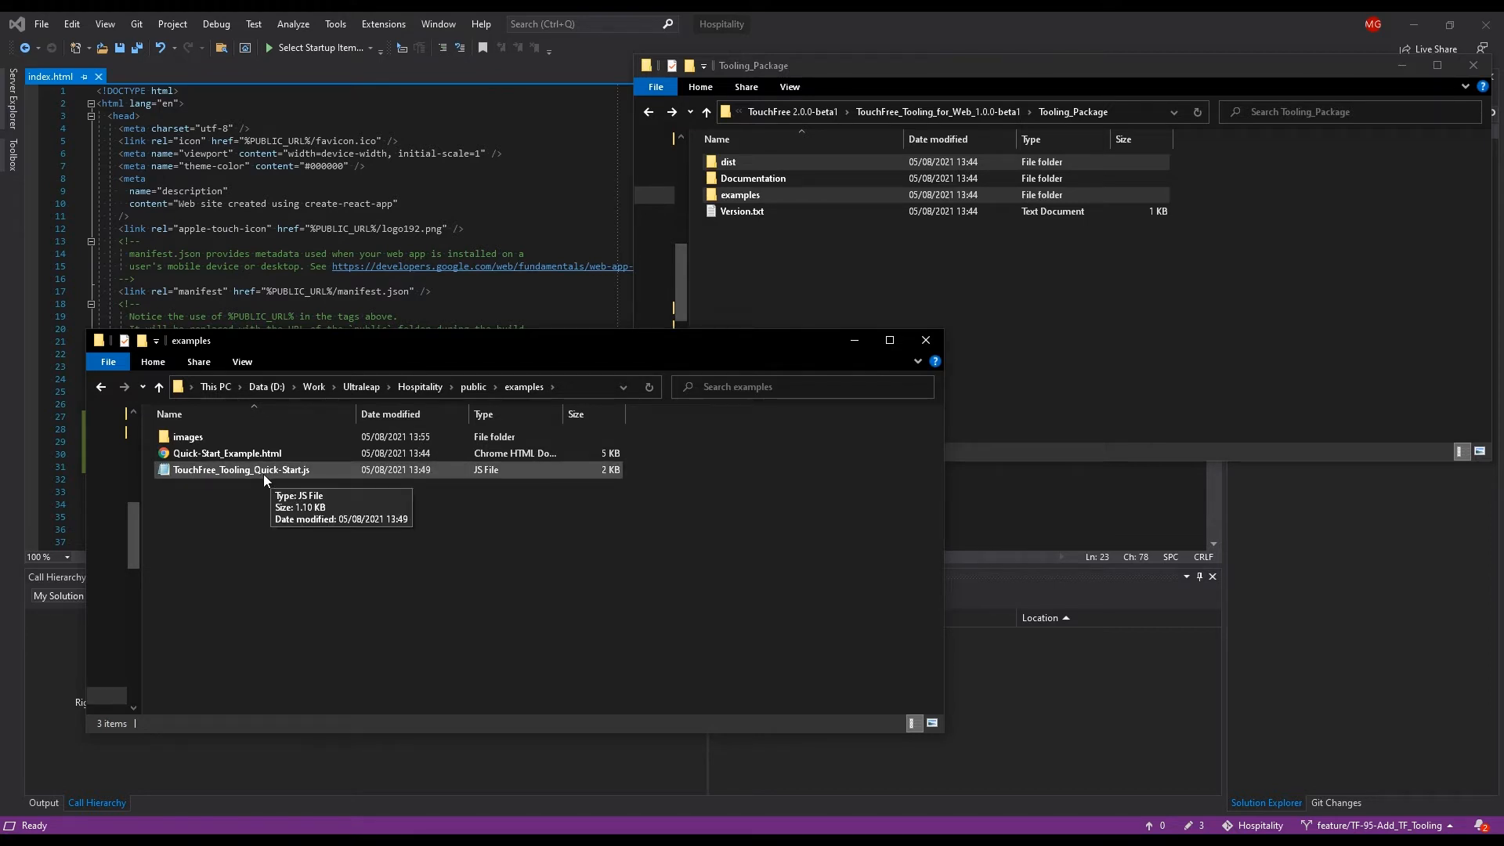
click(241, 468)
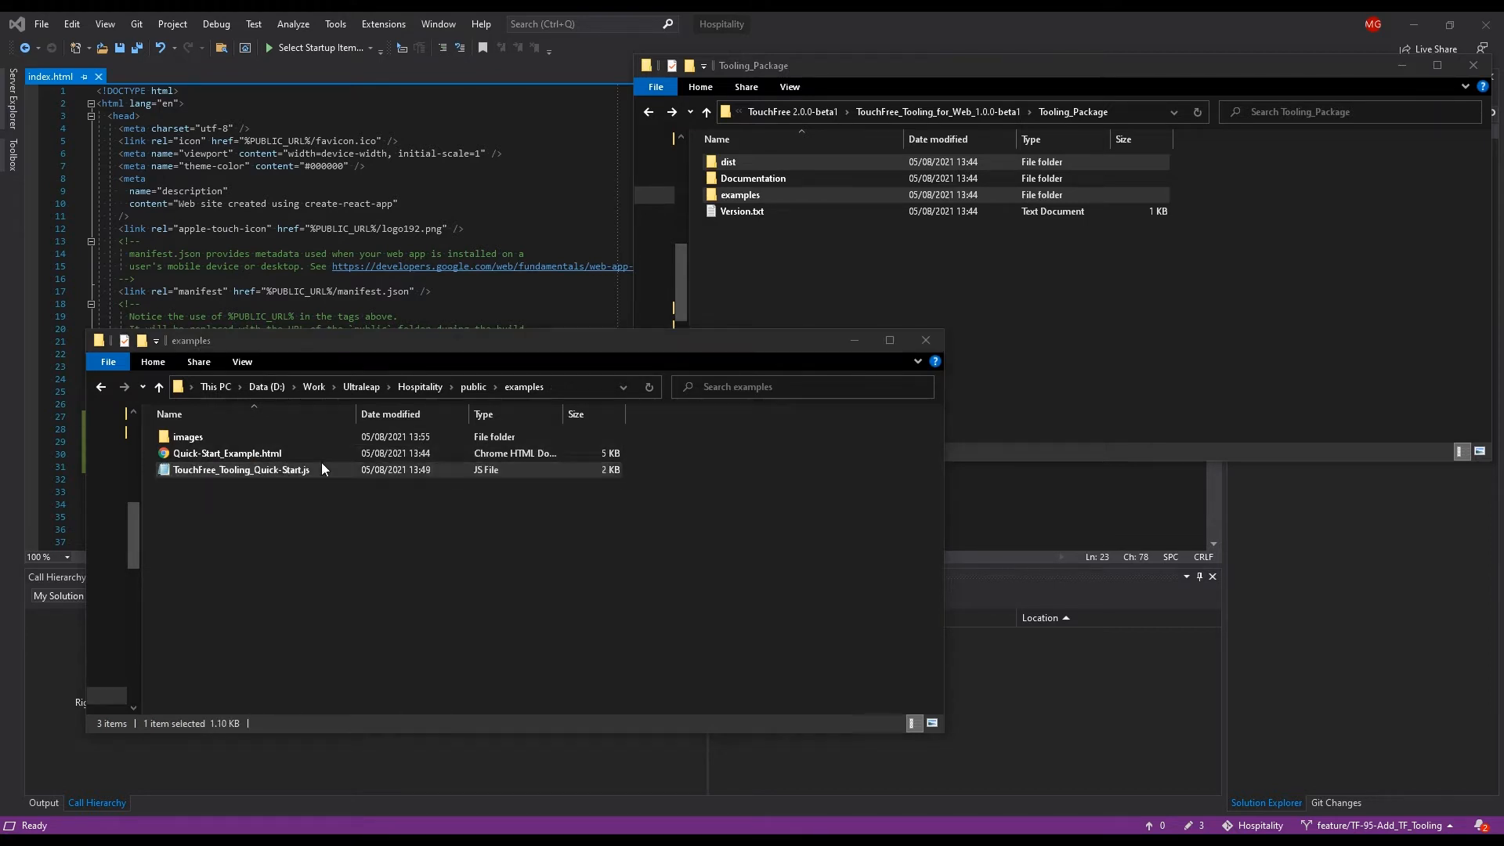
double_click(239, 468)
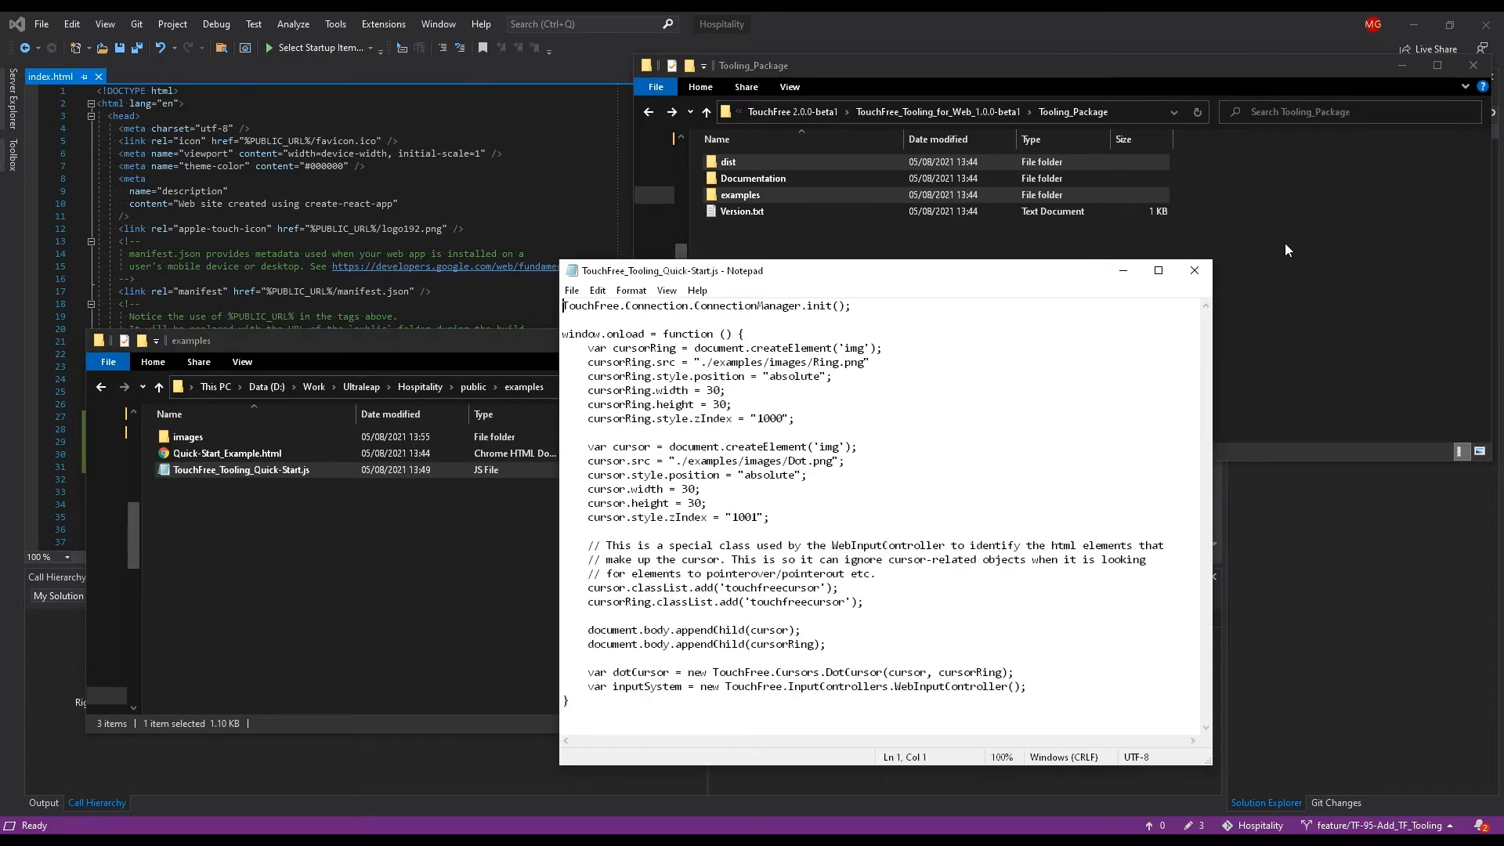
- Maximize the script window and inspect the Ring.png cursor image path
click(1158, 271)
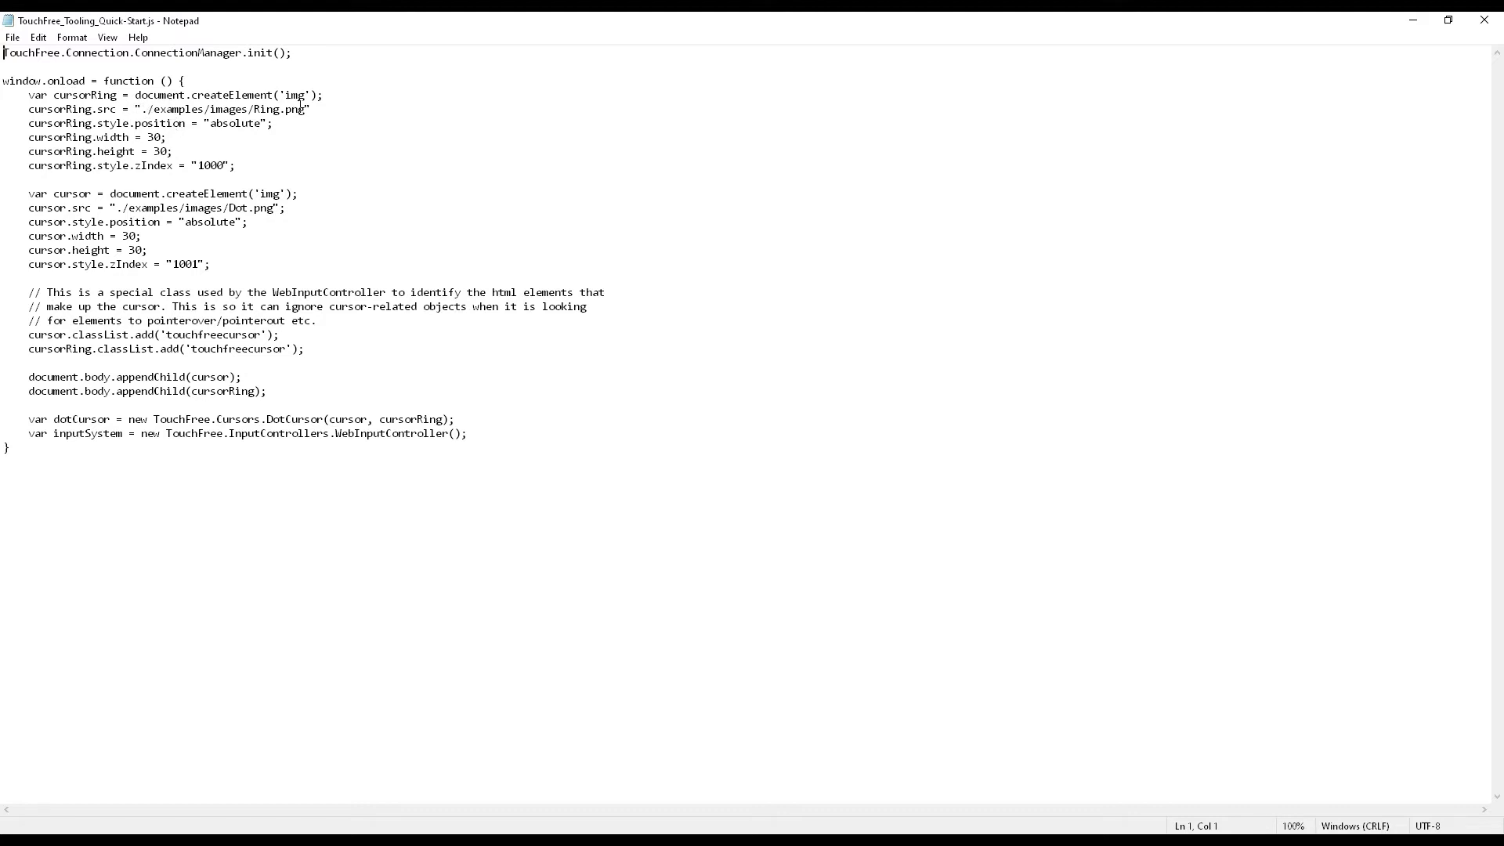
double_click(222, 108)
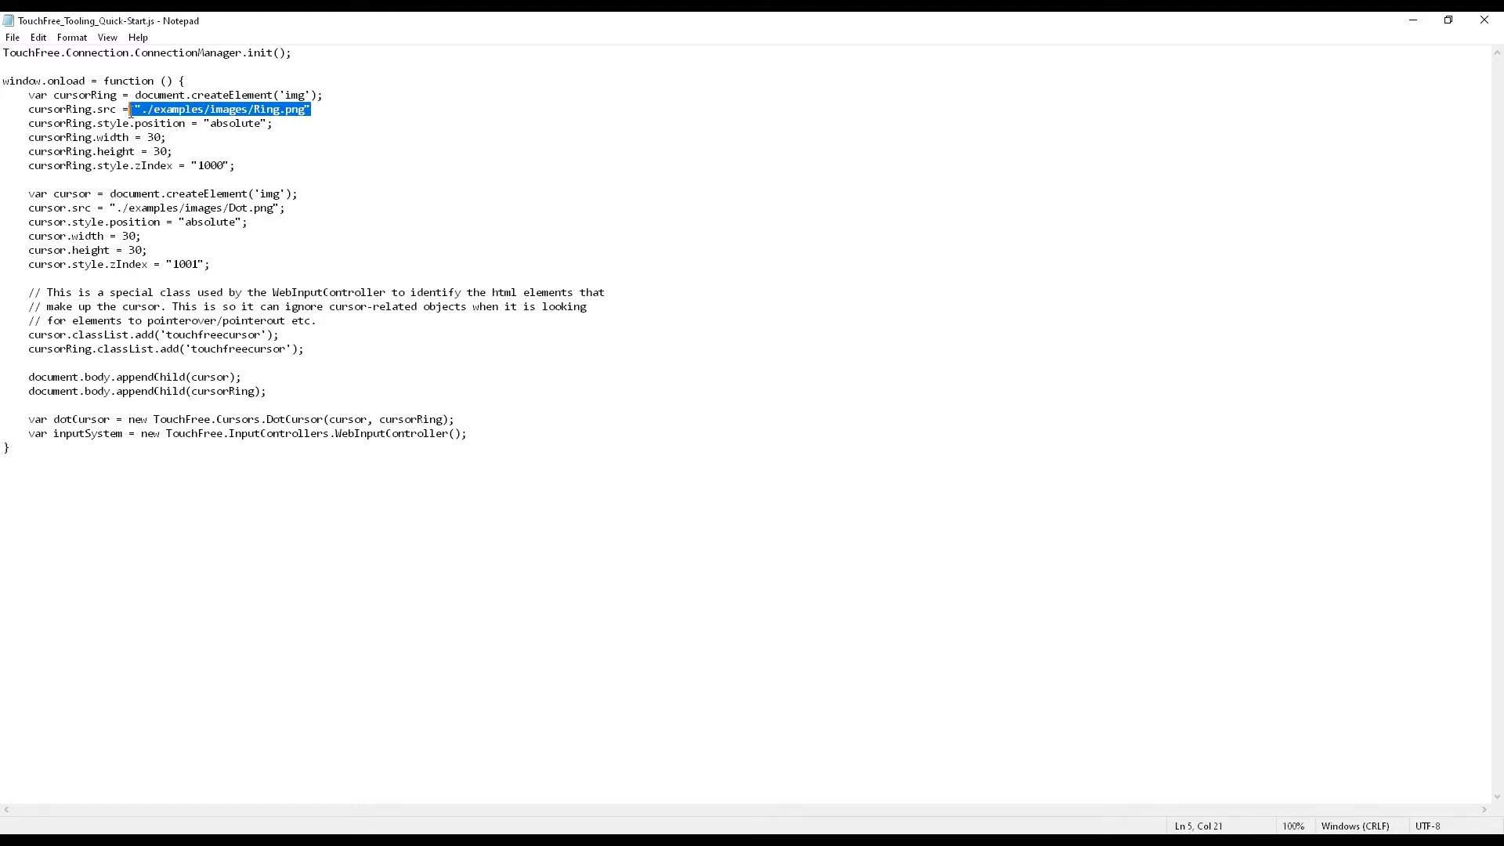
click(293, 108)
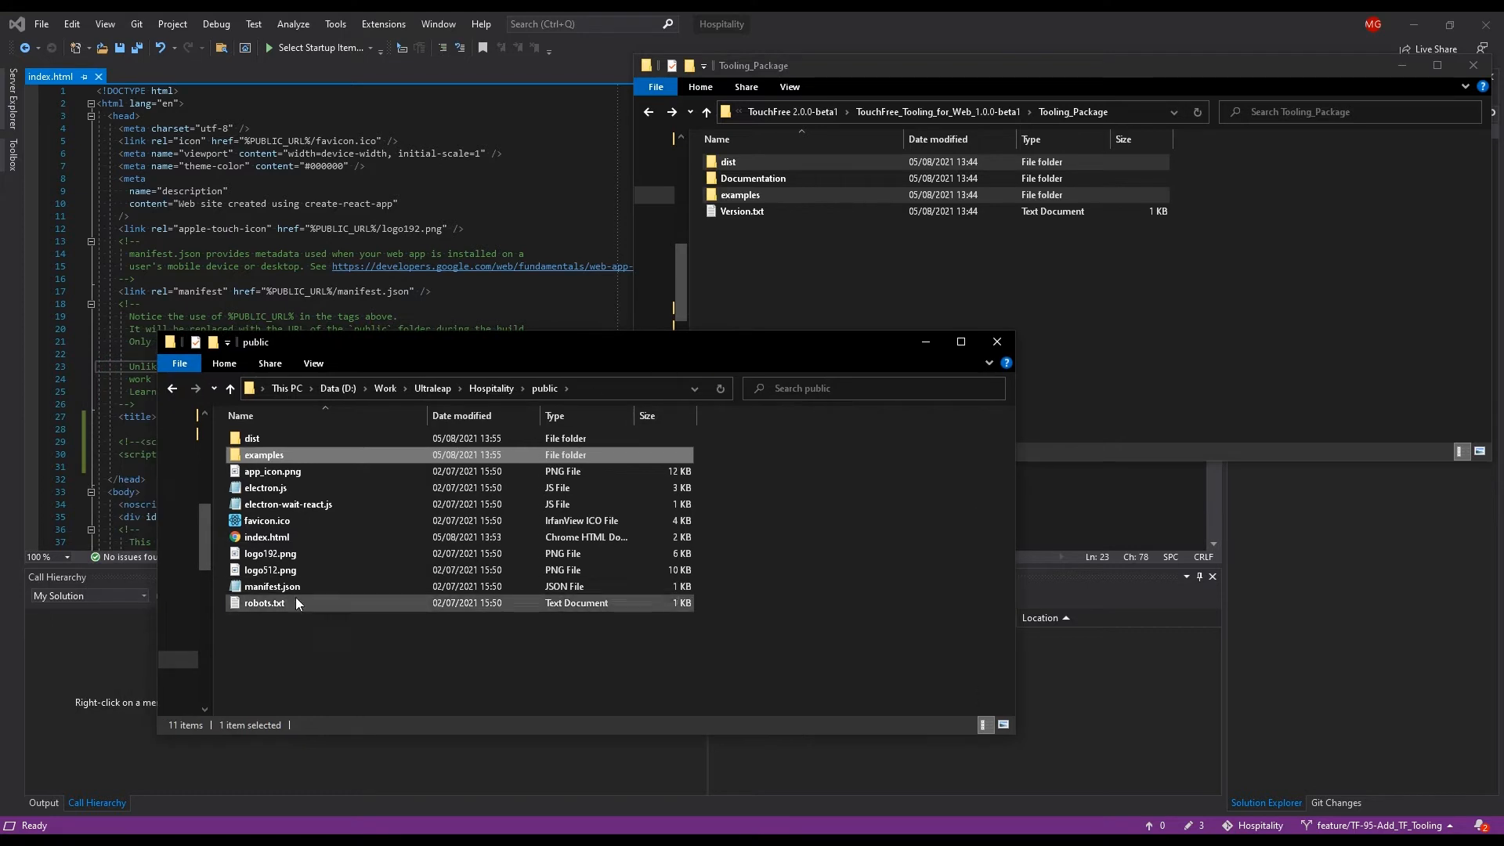
- Uncomment the TouchFree Tooling and Quick-Start script tags in index.html and save
click(266, 537)
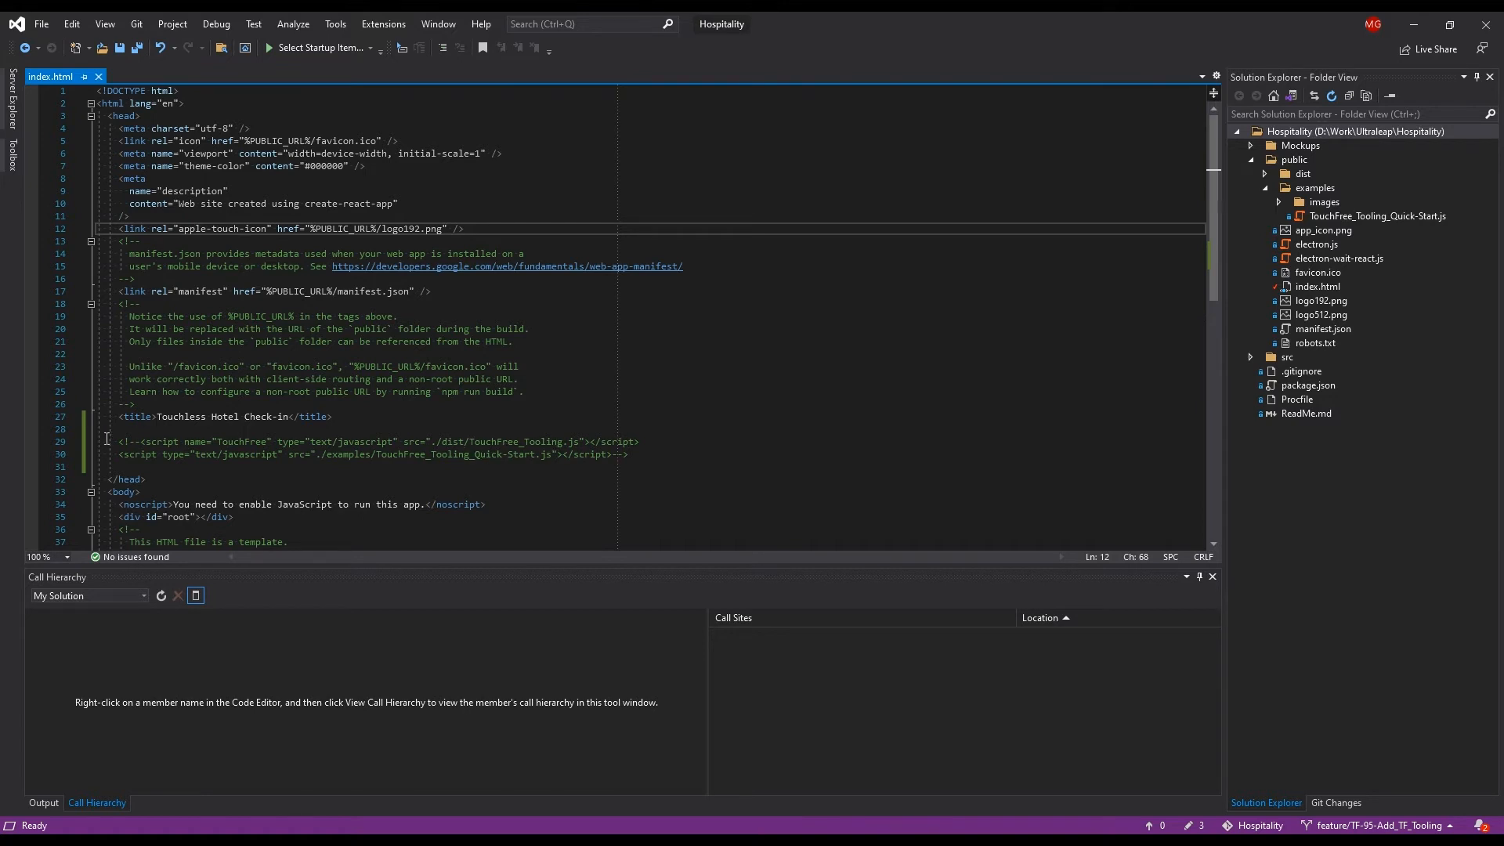
mouse_move(186, 448)
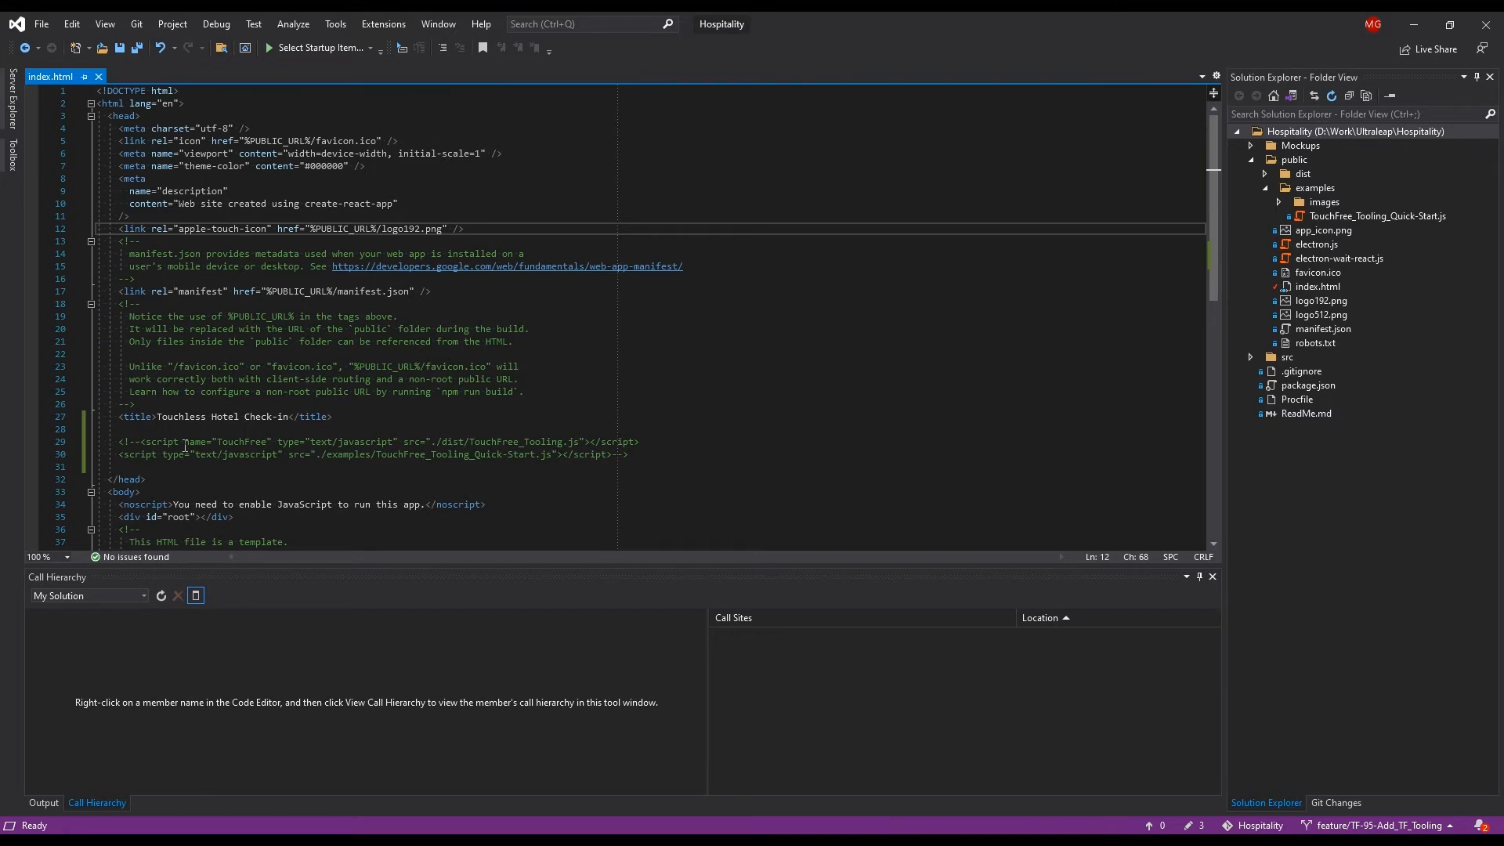
double_click(126, 442)
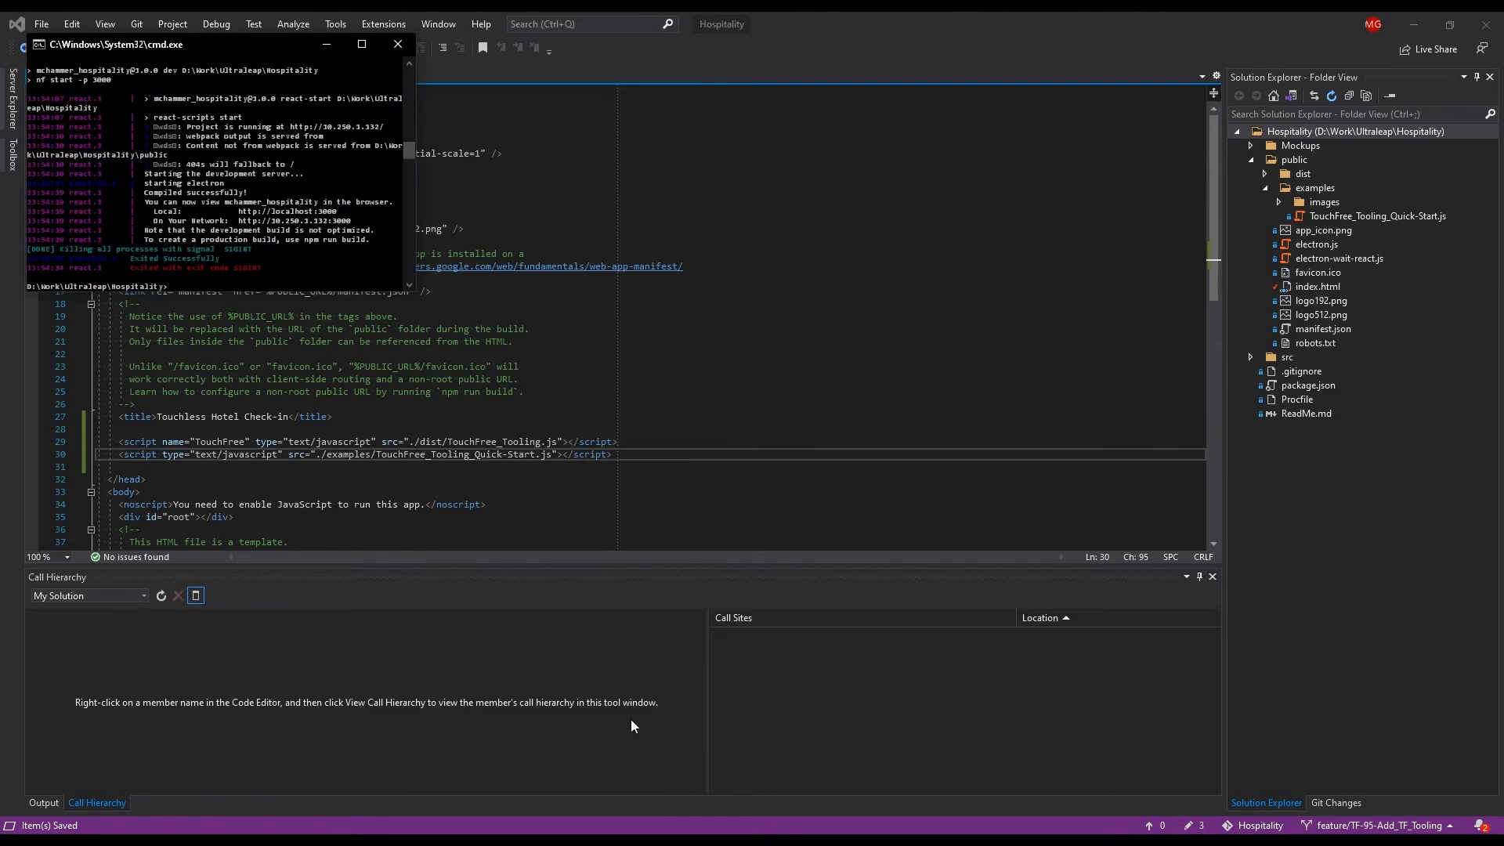
- Run npm run dev to launch the hotel check-in app
text(npm run dev)
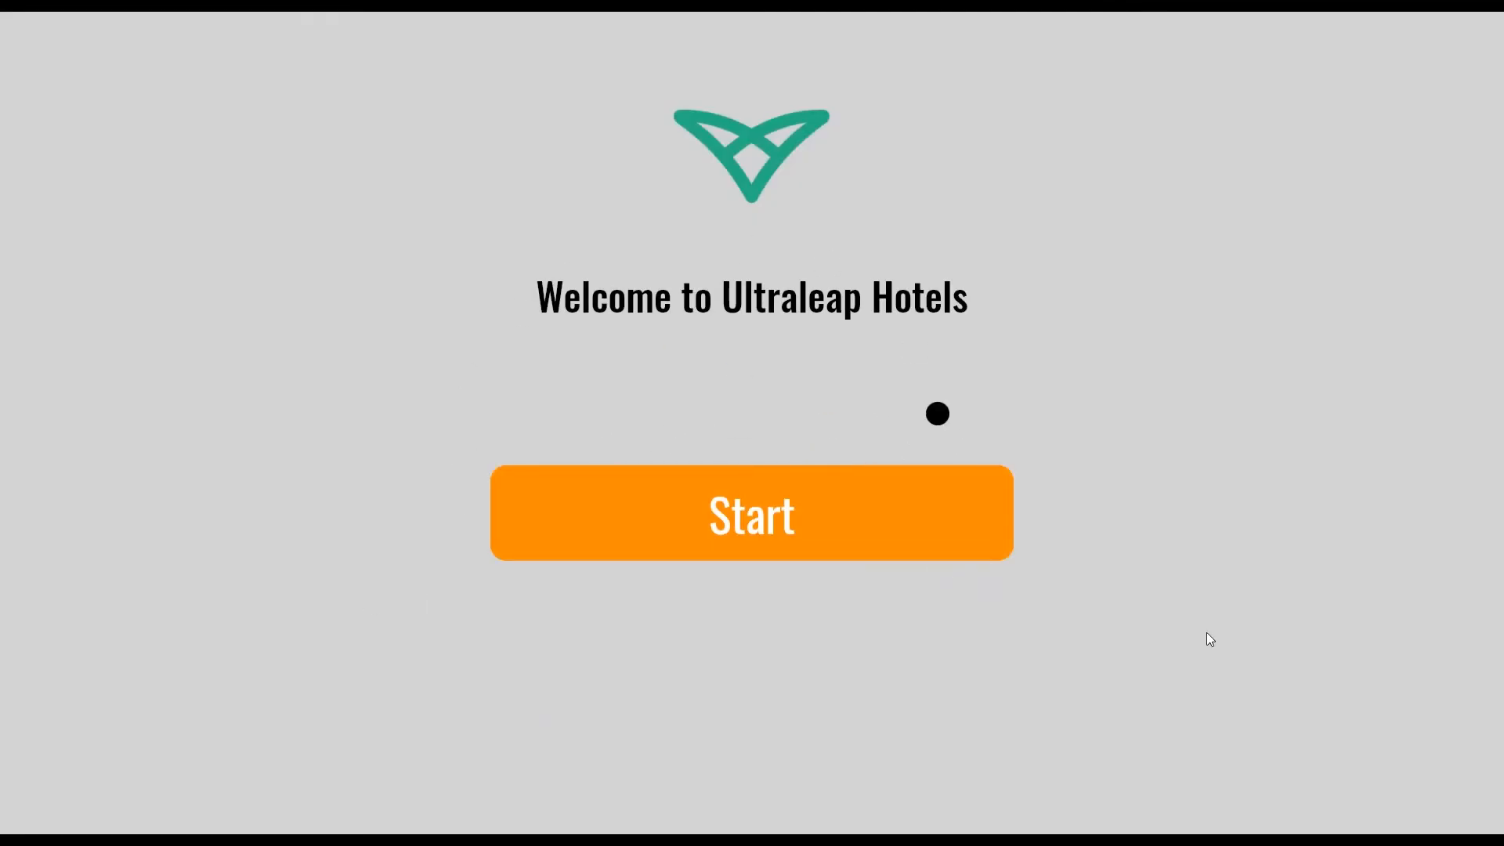
- Check out room 9 with last name B, accepting the bill through to Check-out Successful
click(750, 512)
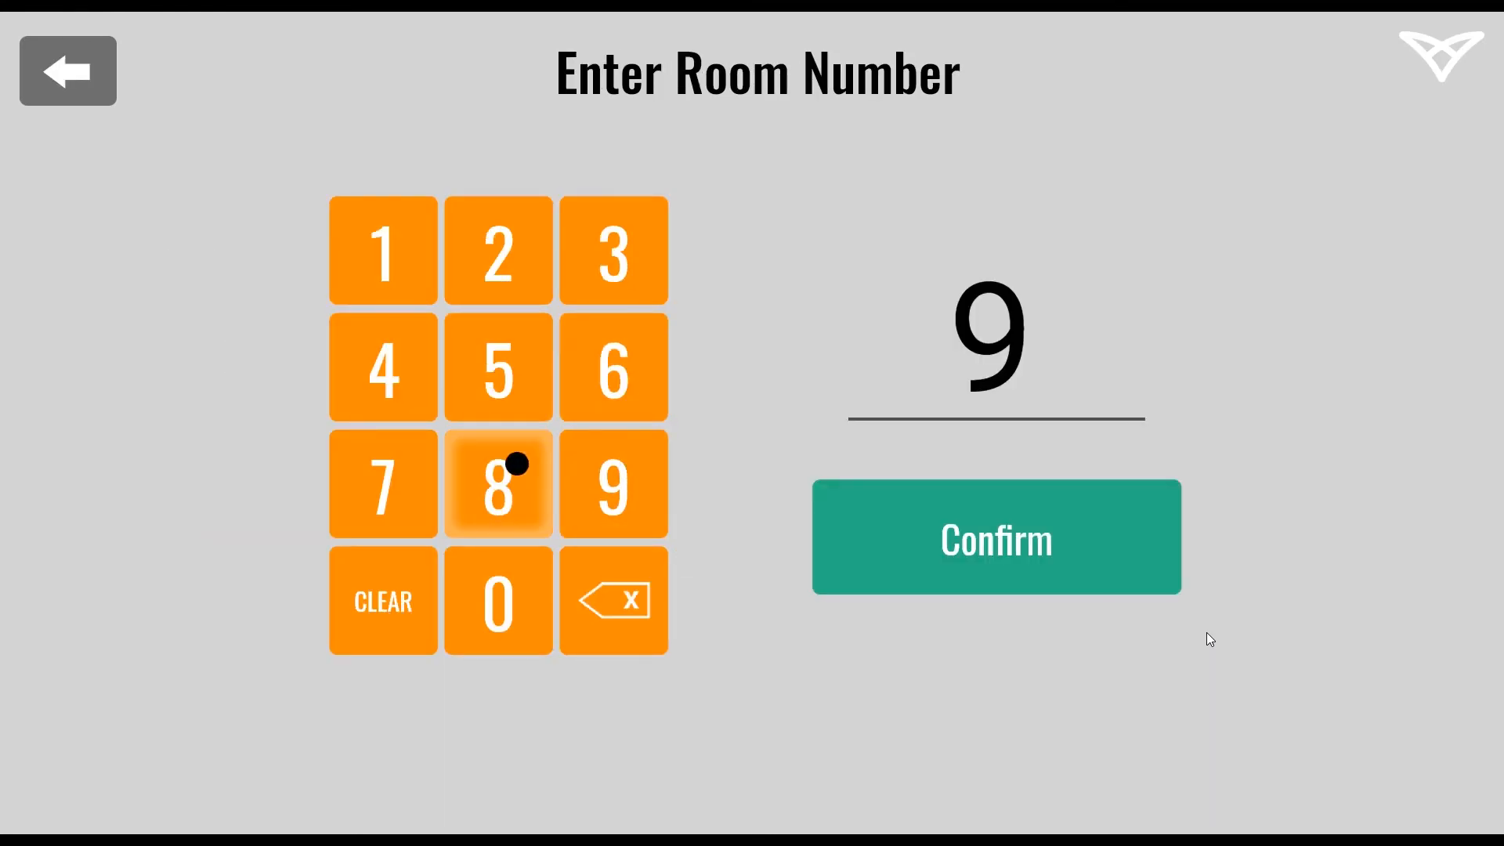
click(995, 536)
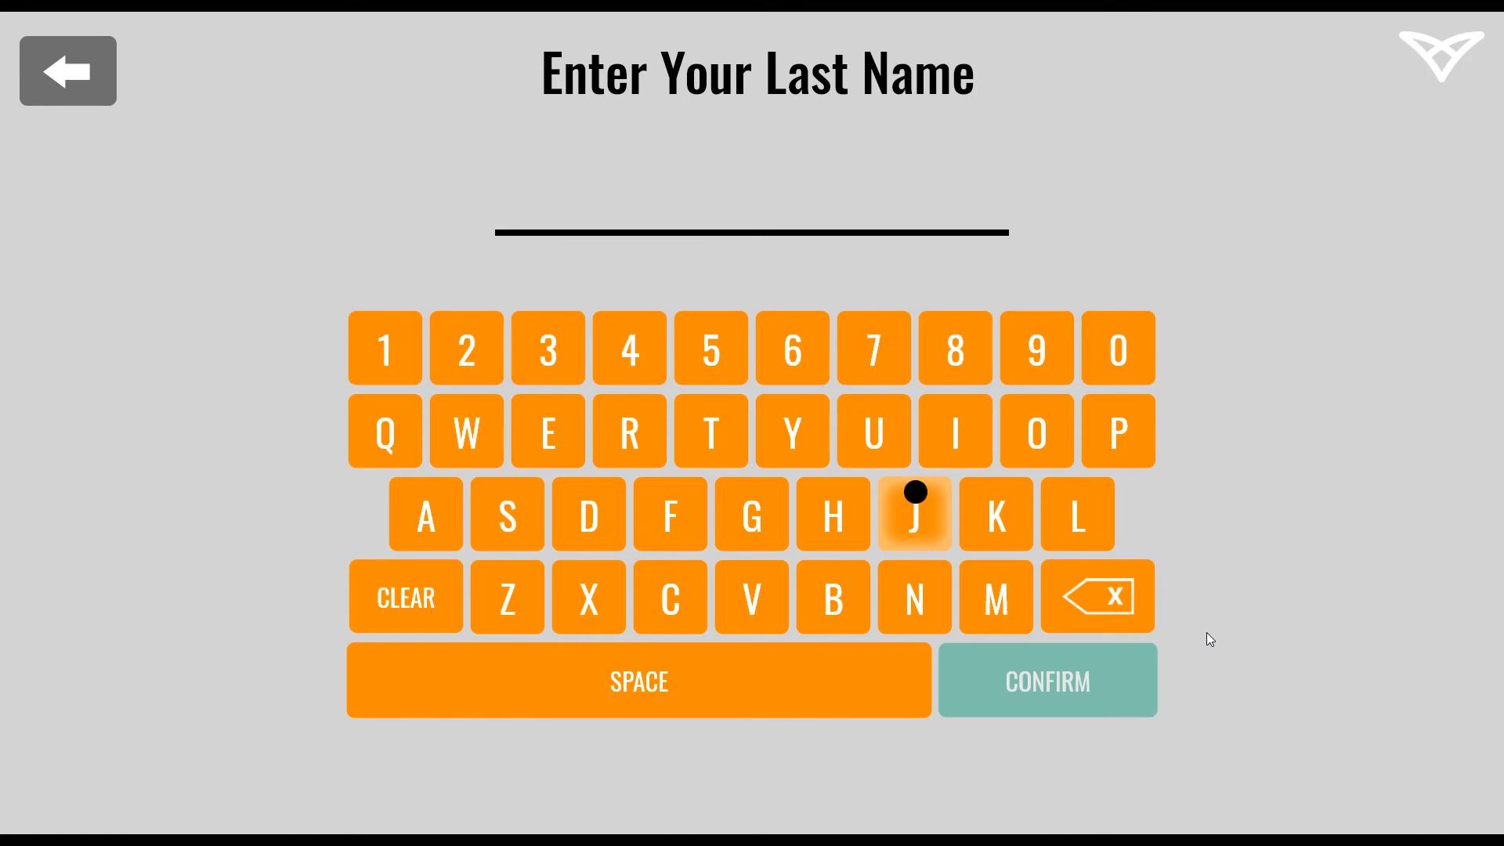
mouse_move(585, 514)
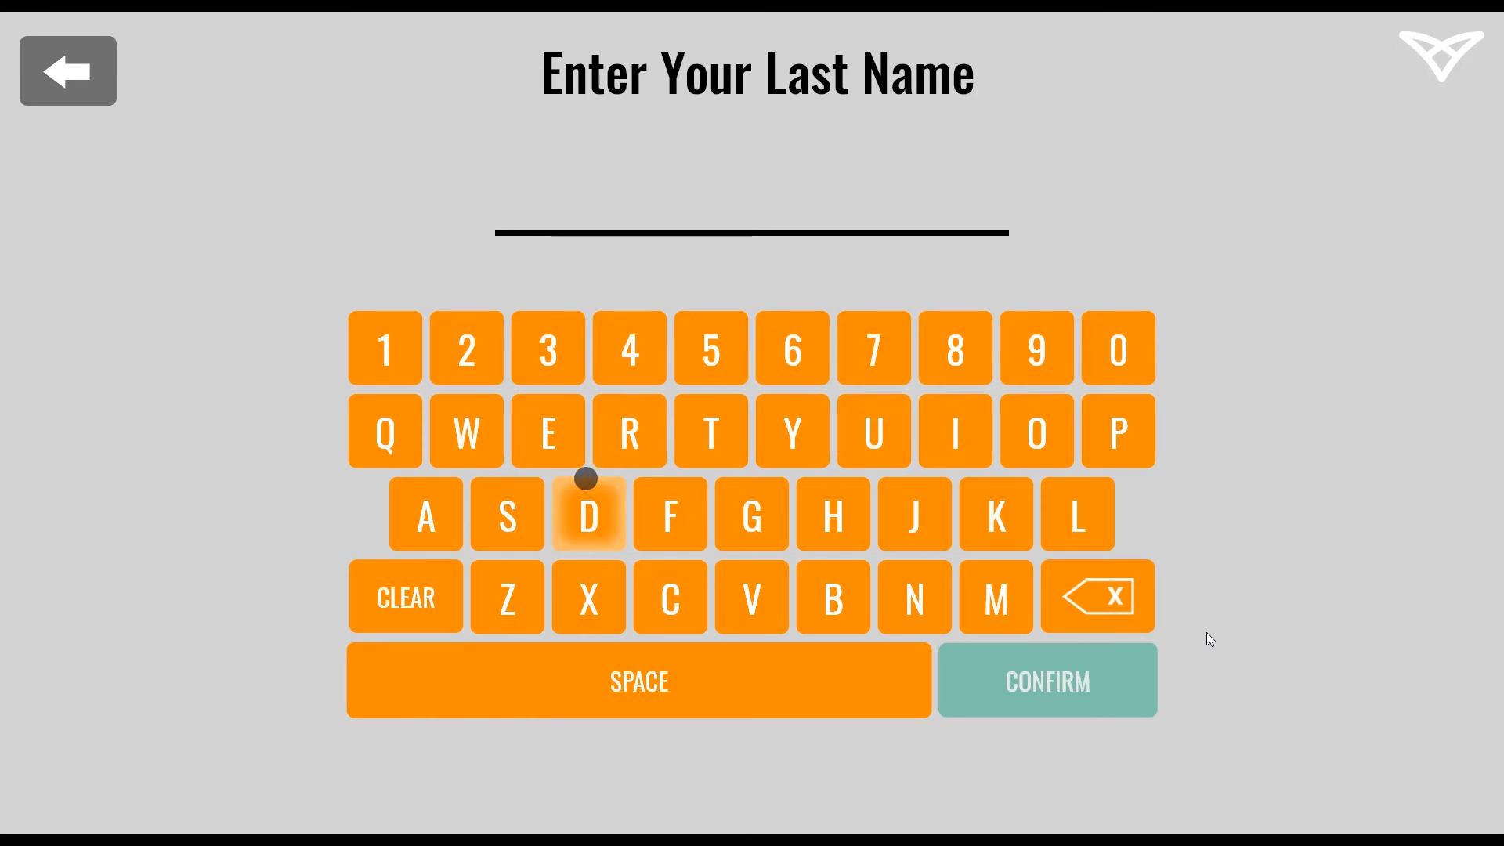
click(832, 596)
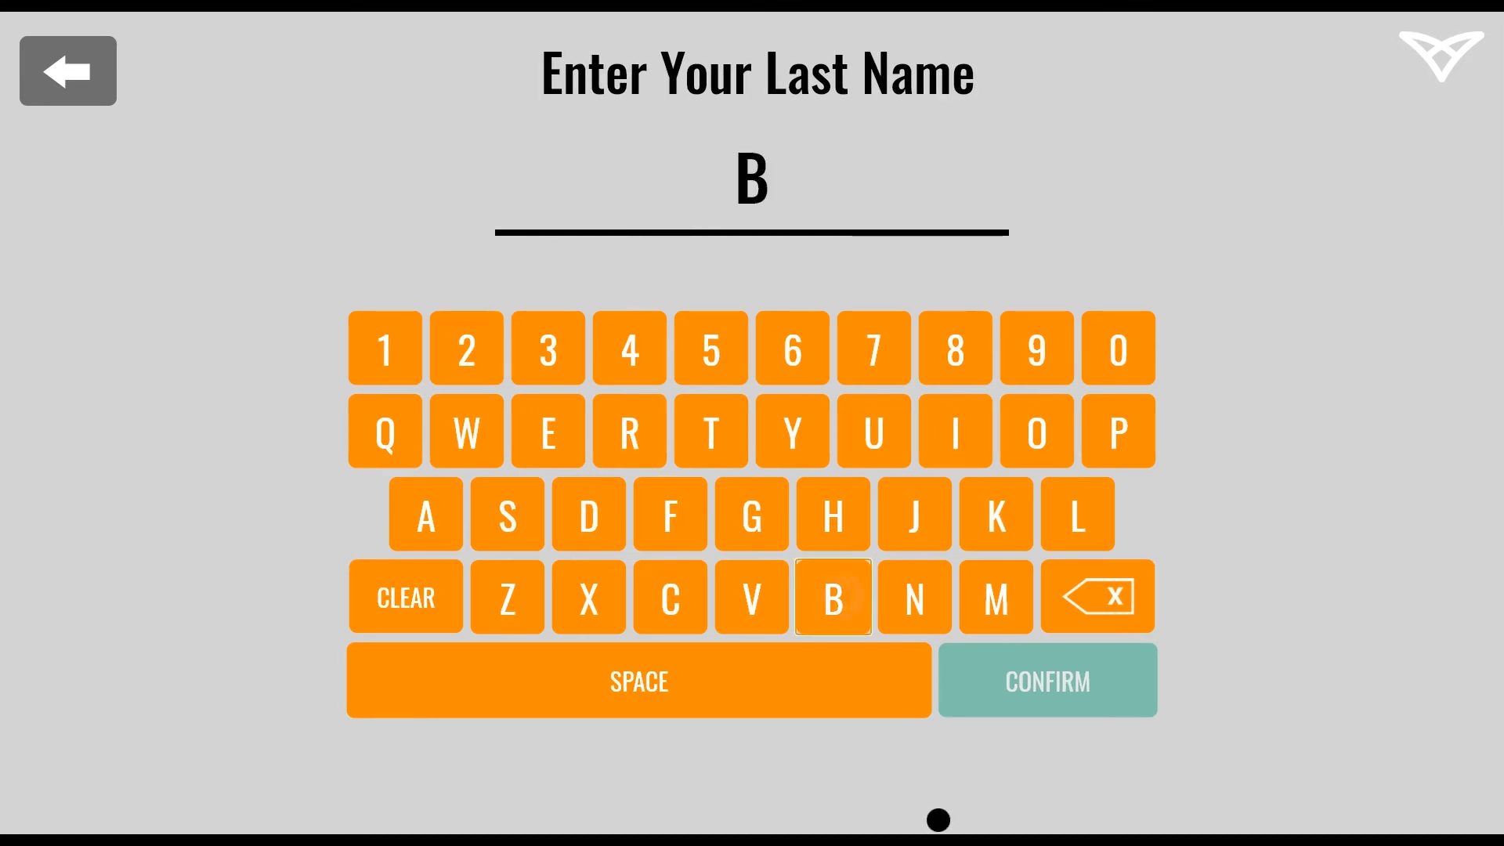
click(1047, 681)
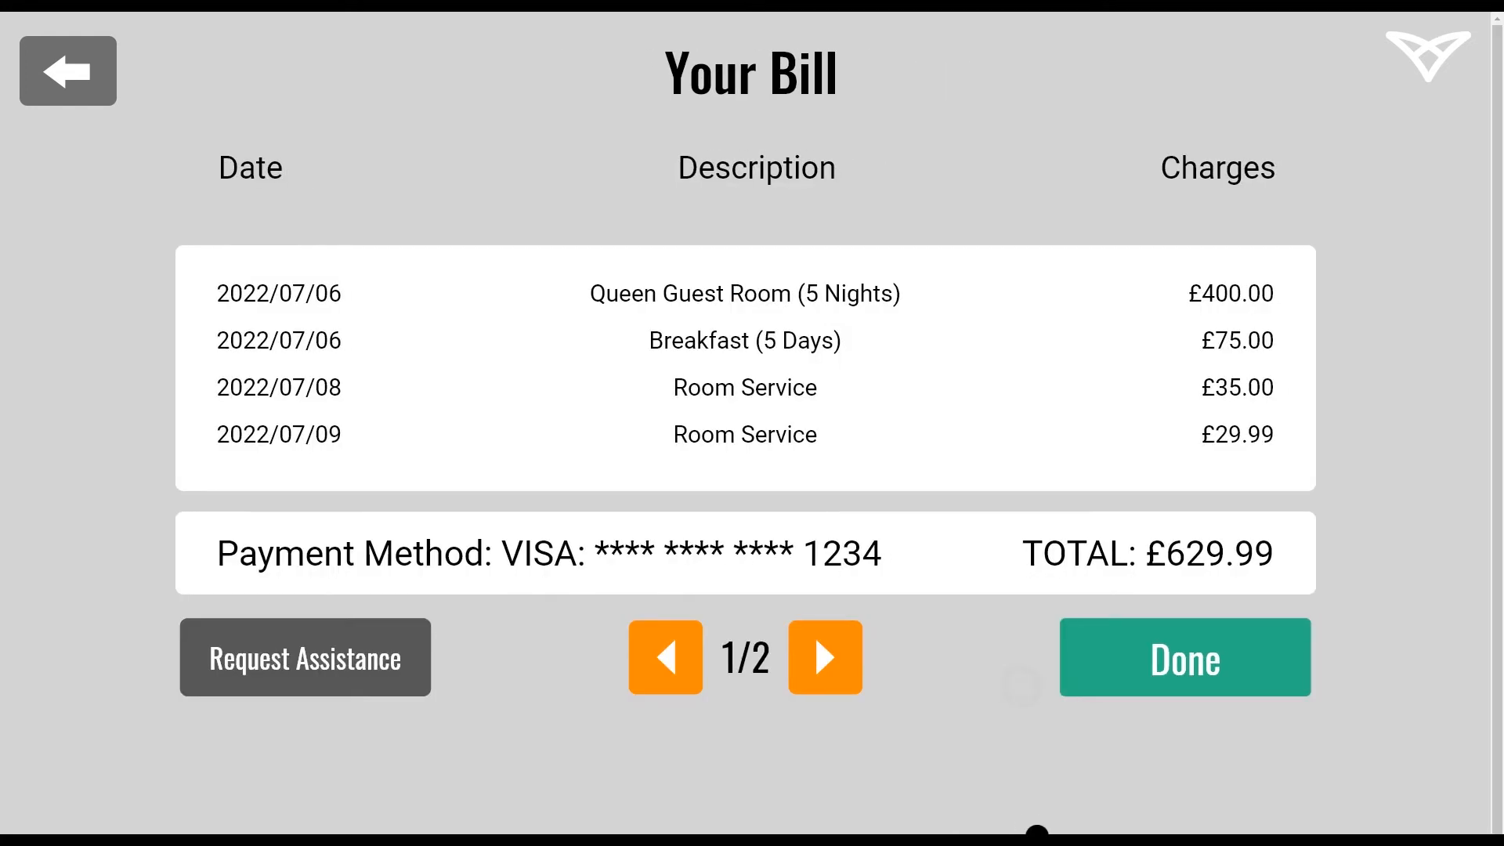
click(1184, 656)
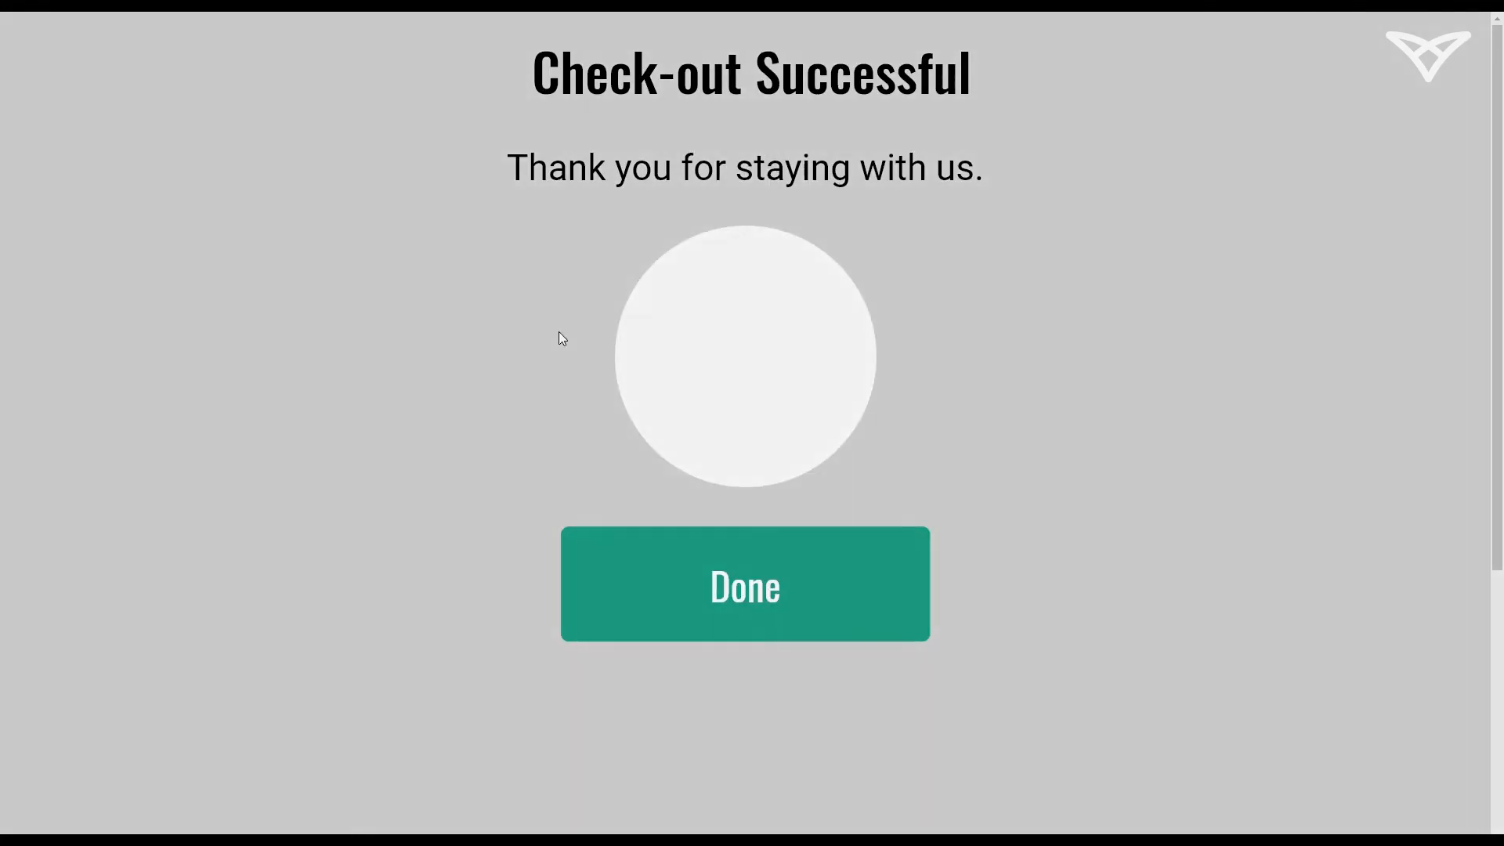
click(743, 584)
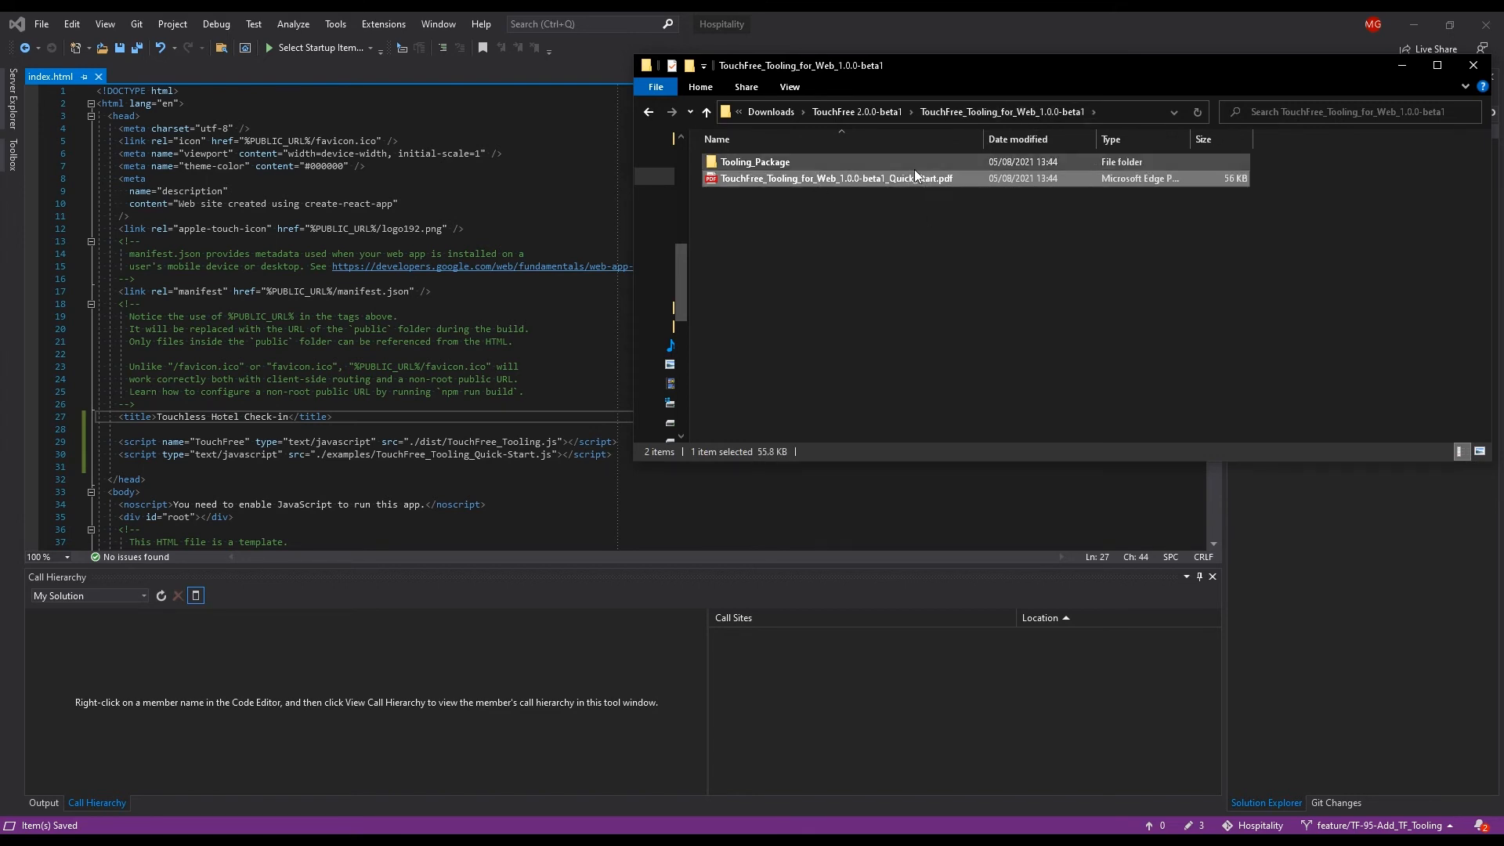
- Open the Documentation folder's index.html inside Tooling_Package in the browser
double_click(755, 162)
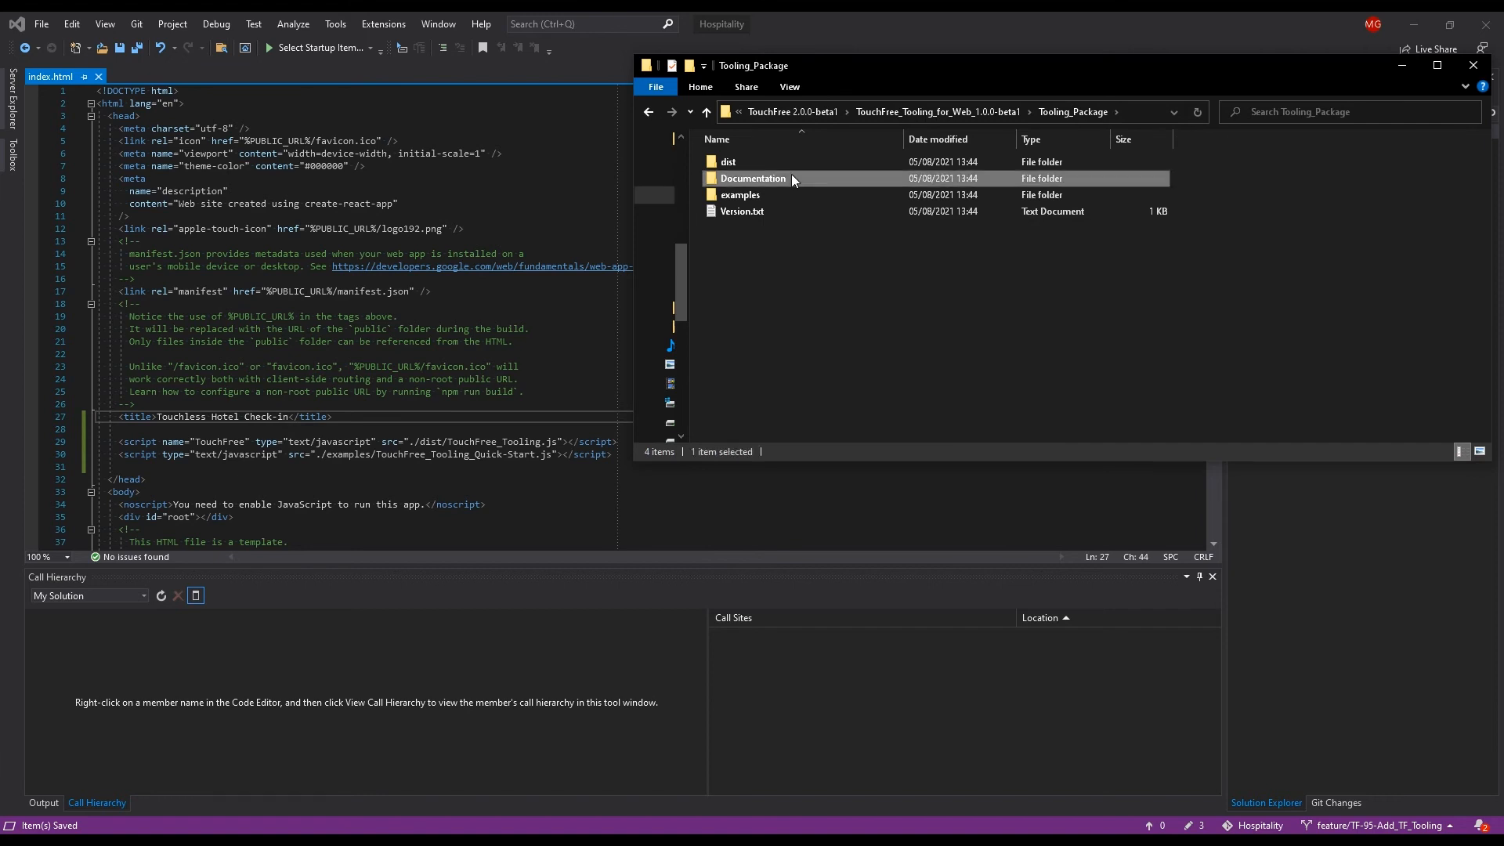
double_click(754, 178)
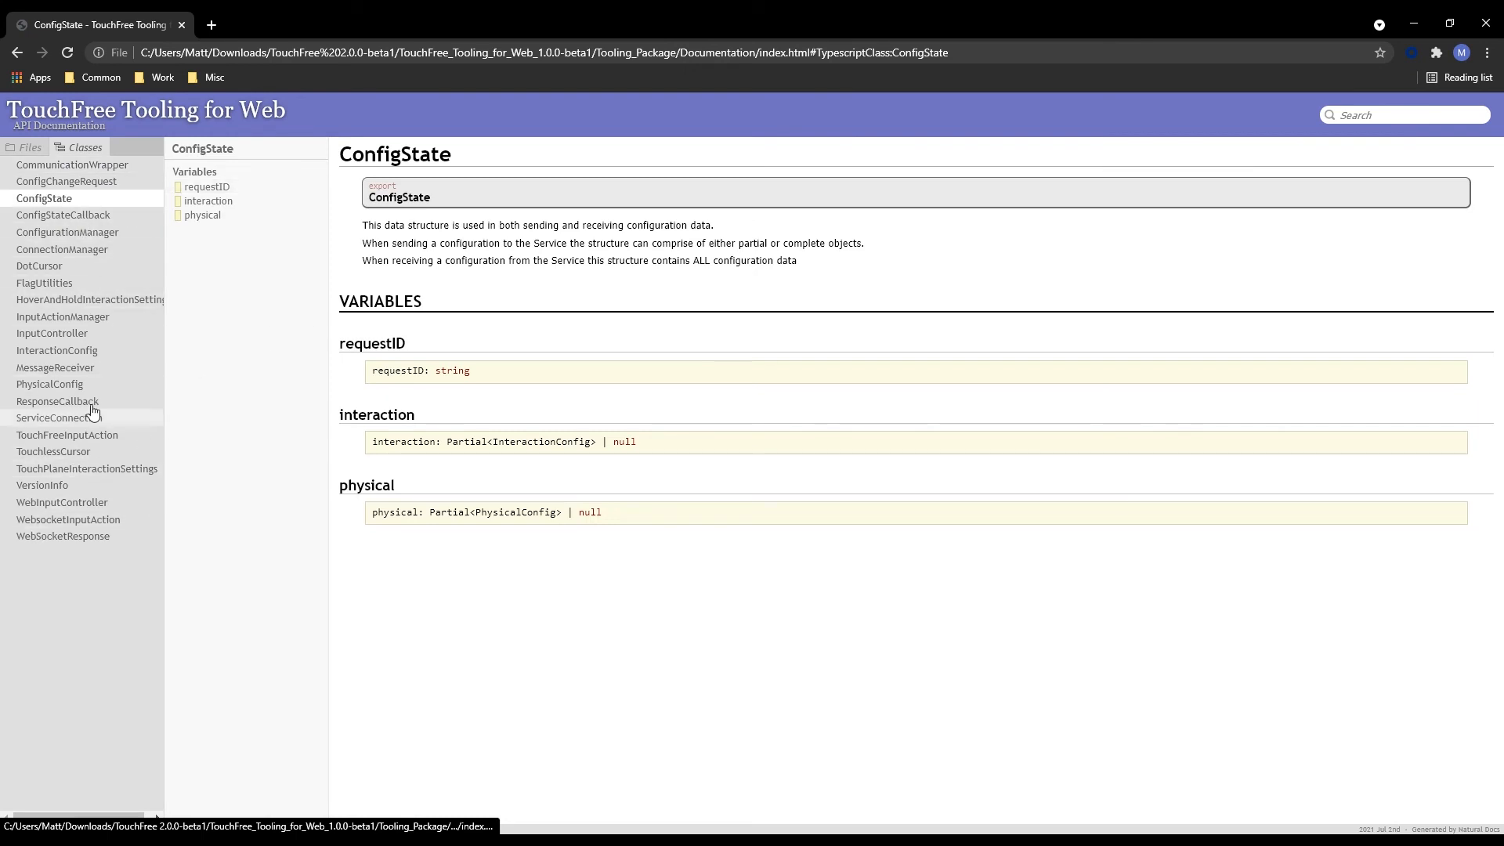
mouse_move(92, 346)
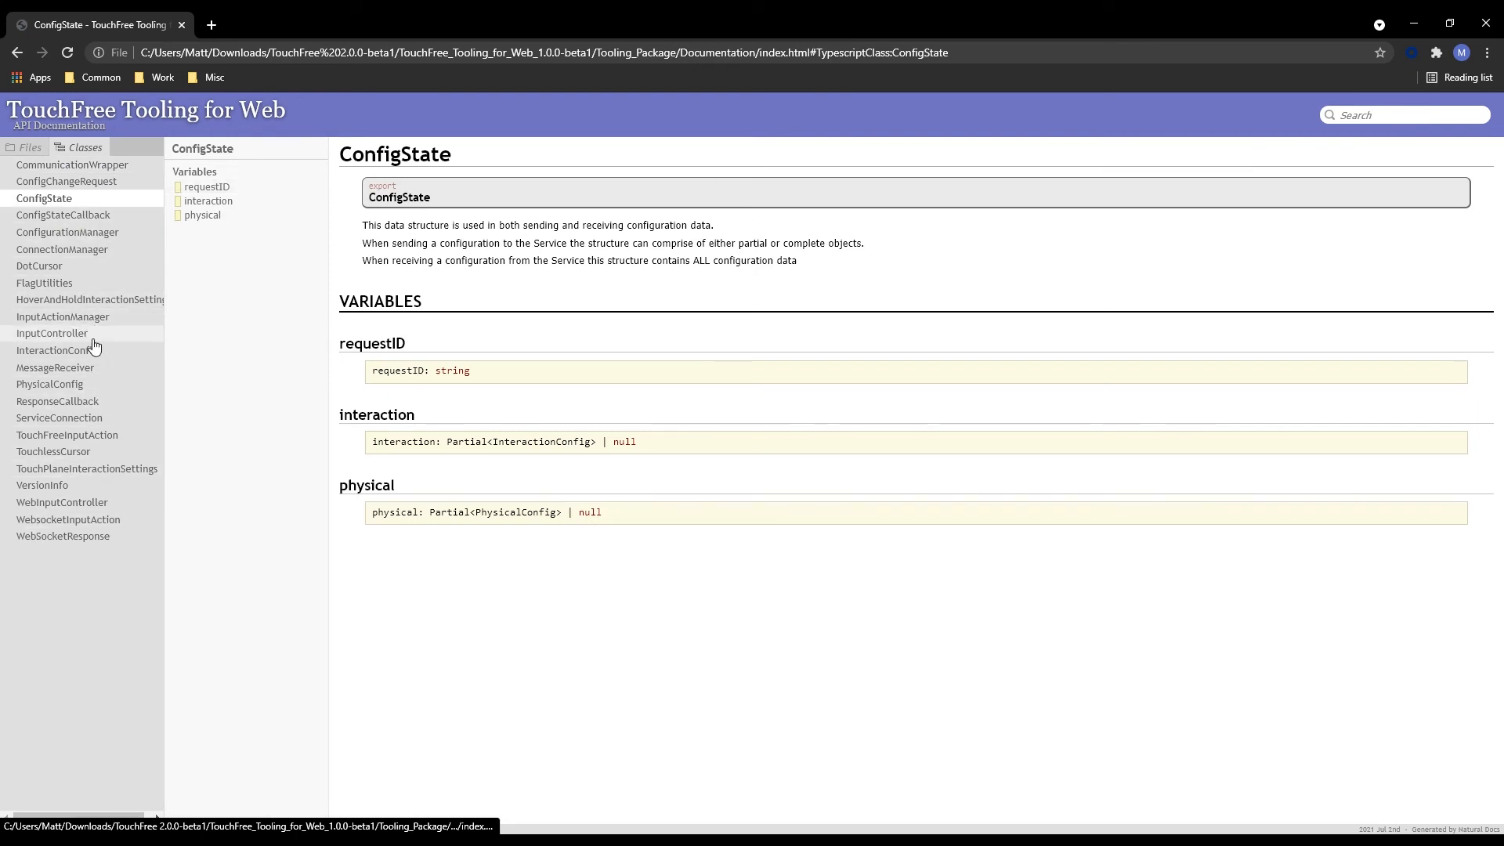
- Show the InputController class page from the Classes list
click(53, 332)
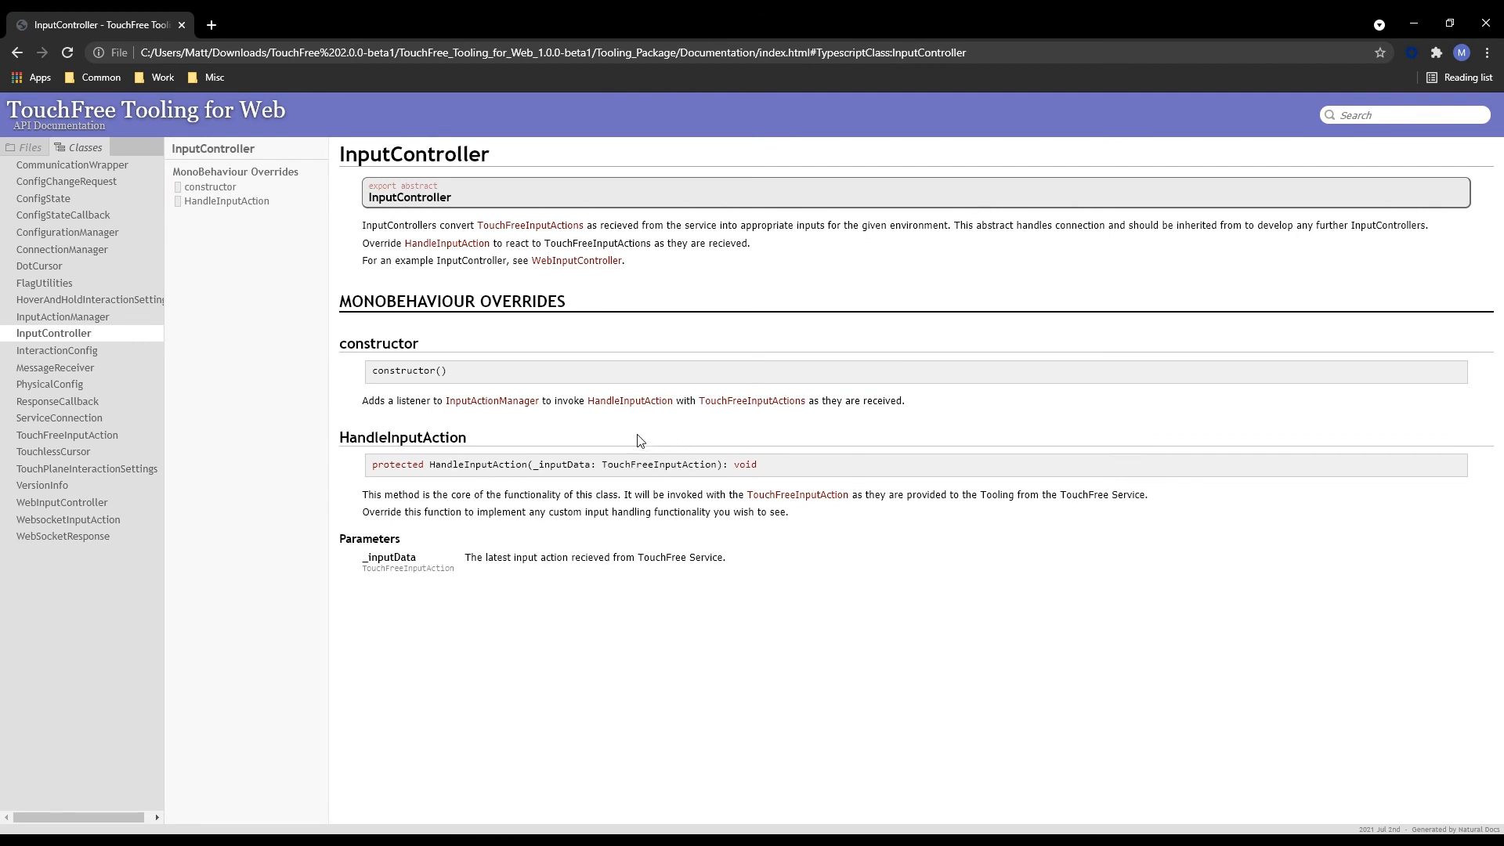
mouse_move(674, 498)
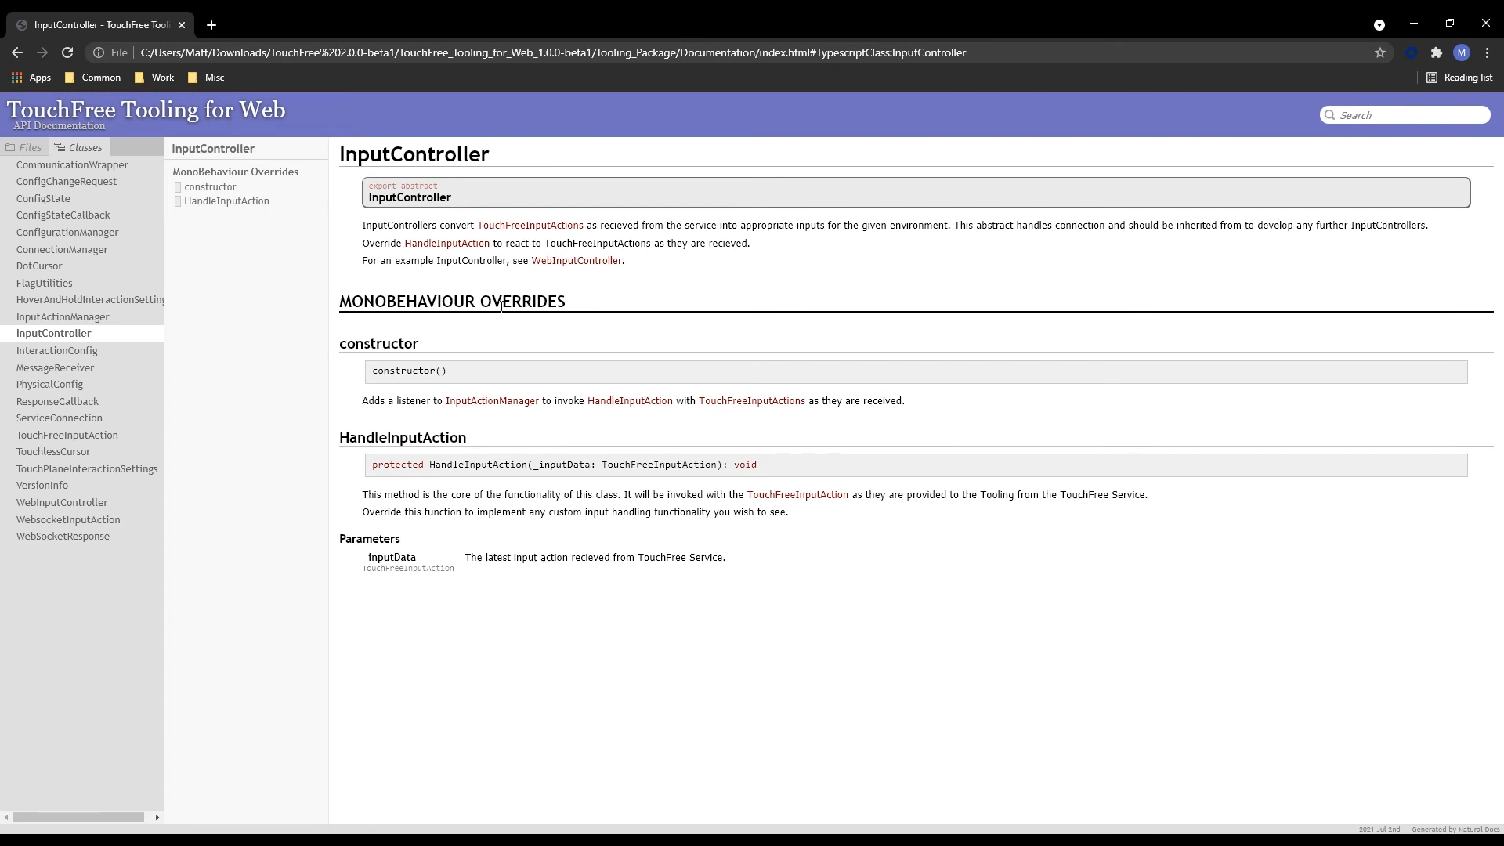
mouse_move(282, 113)
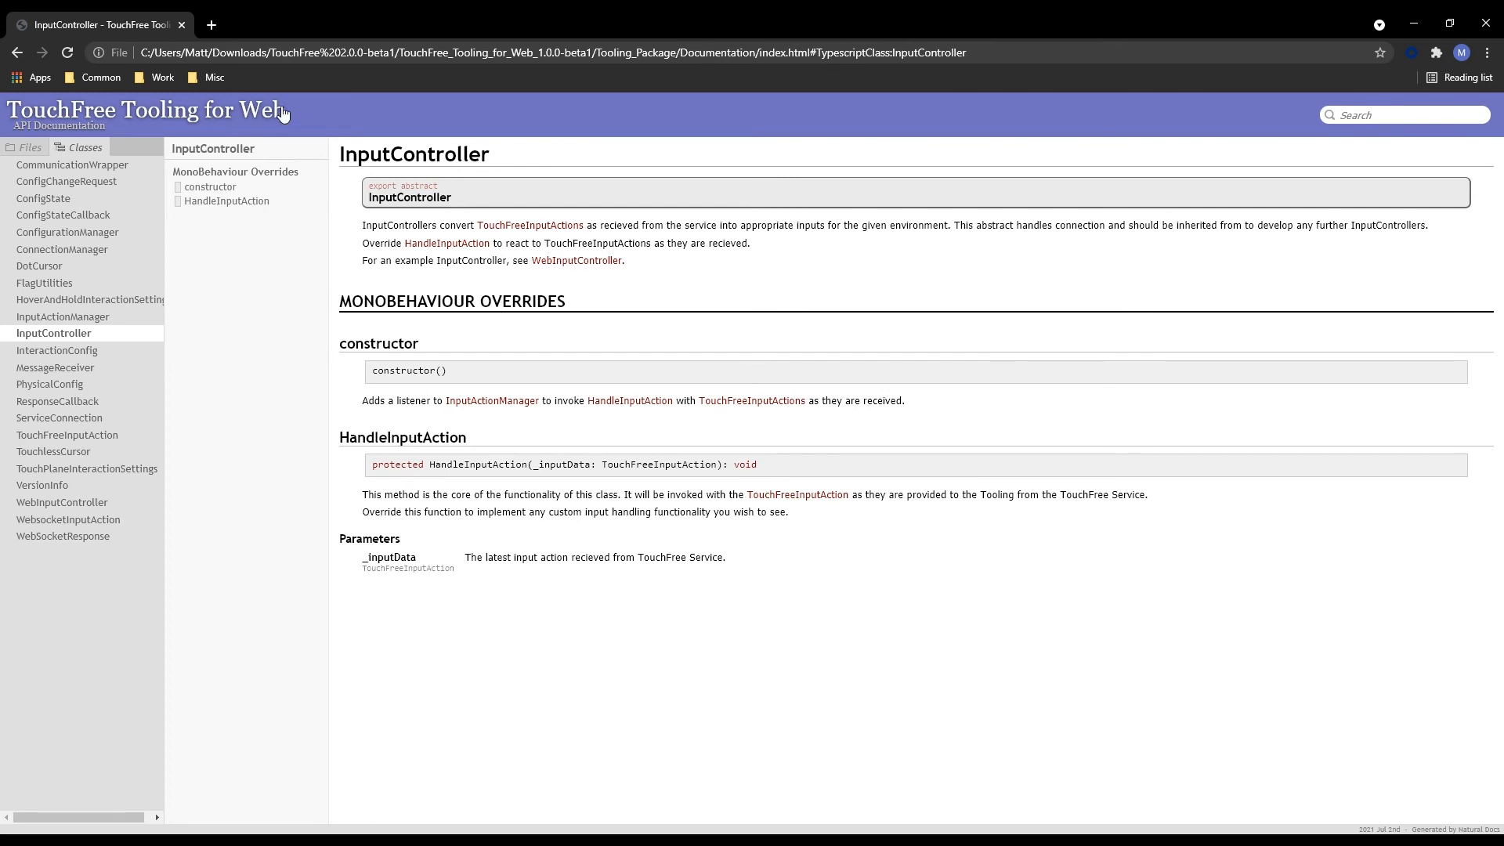